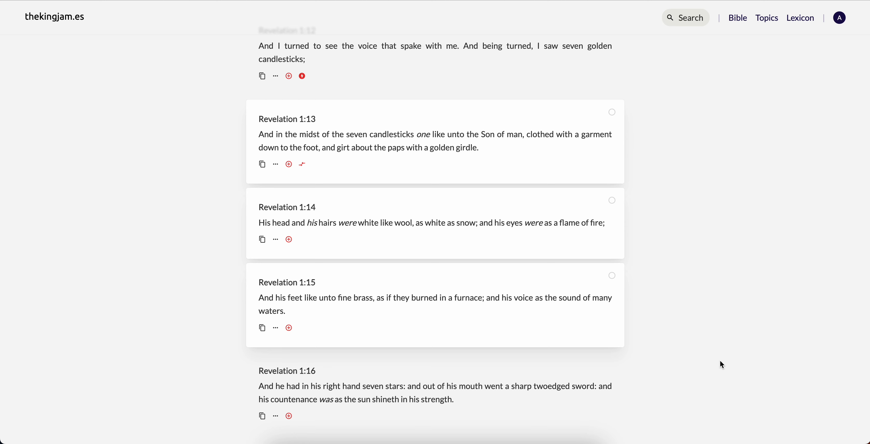
mouse_move(361, 197)
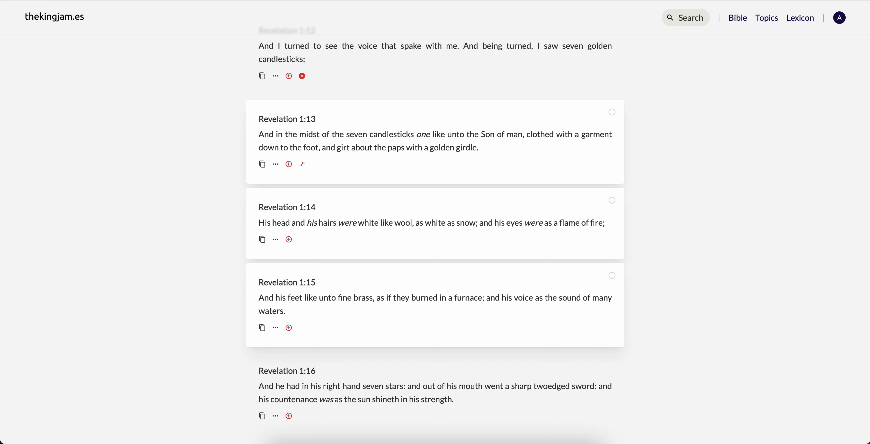
- Navigate to Numbers 12 and bring verses 8–12 into view
left_click(685, 18)
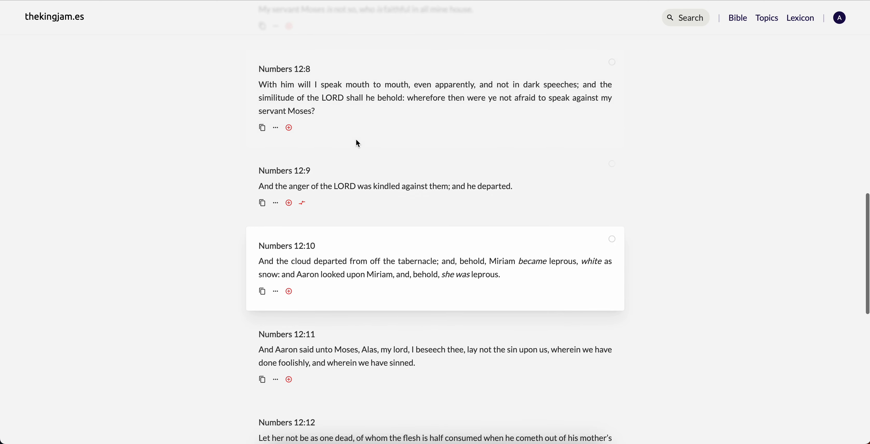
scroll("down", 3)
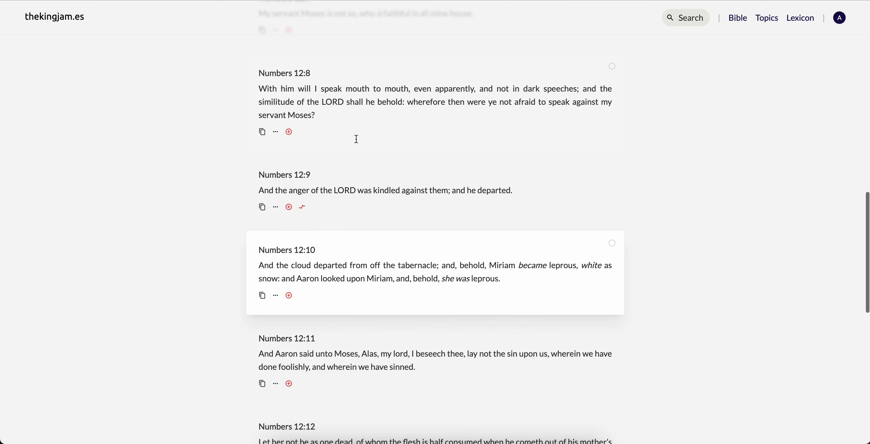
scroll("down", 3)
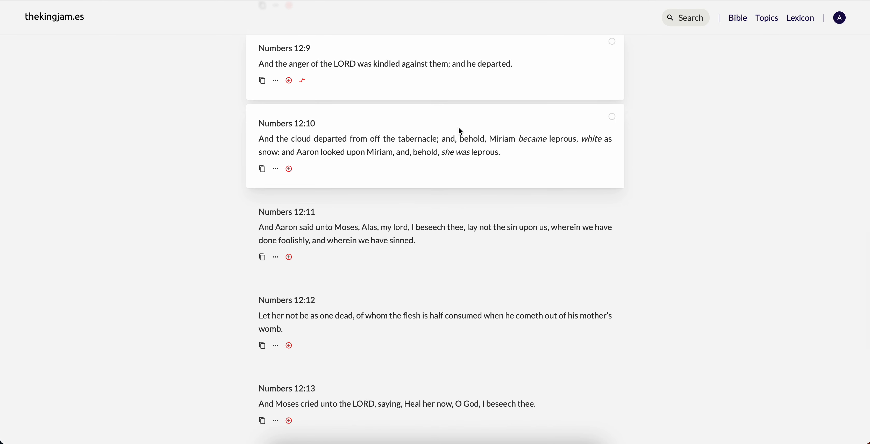
mouse_move(444, 138)
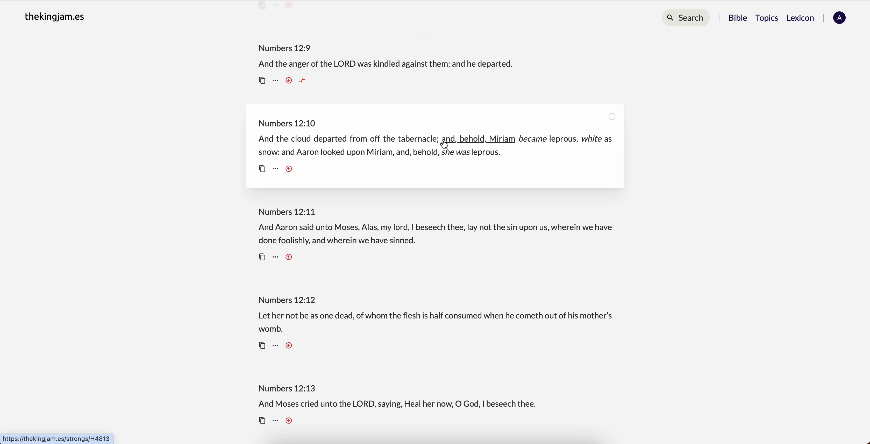
mouse_move(627, 151)
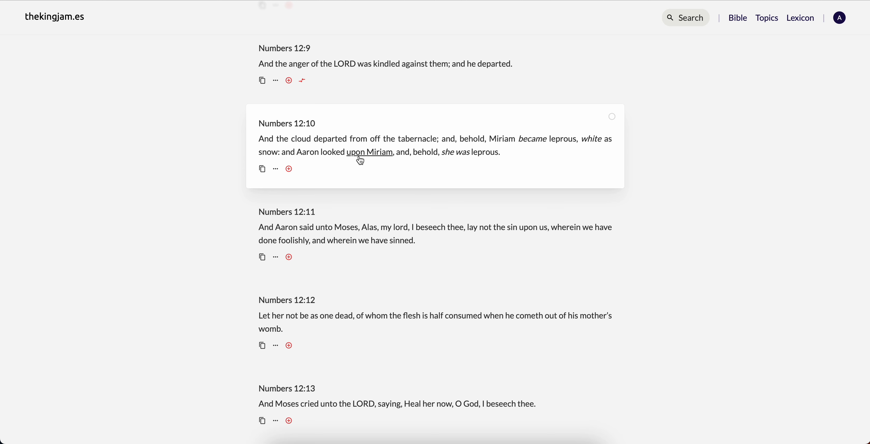
mouse_move(521, 151)
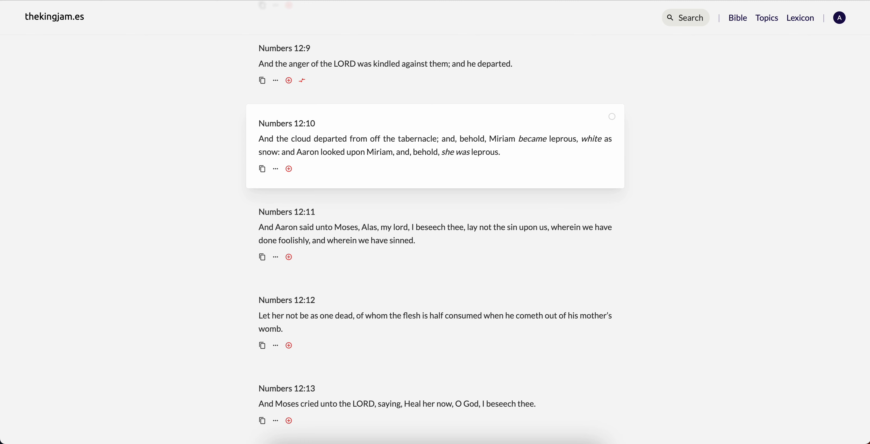
left_click(685, 18)
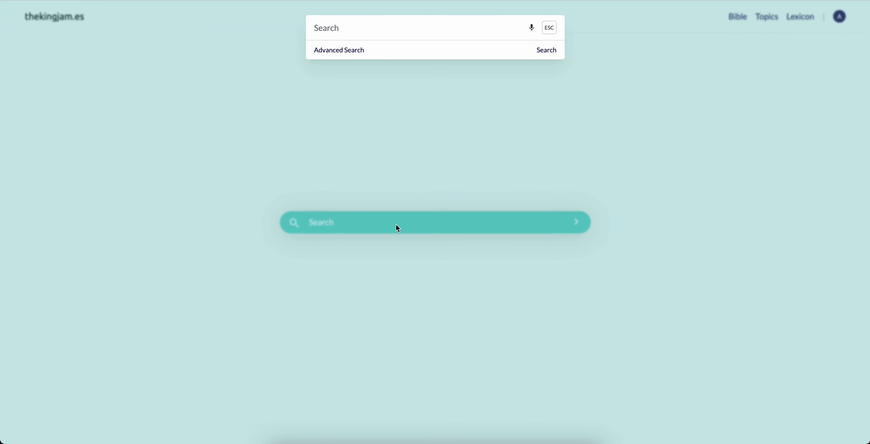
- Search for "it is all turned white" and view the Leviticus 13:13 match
type("it is all turne")
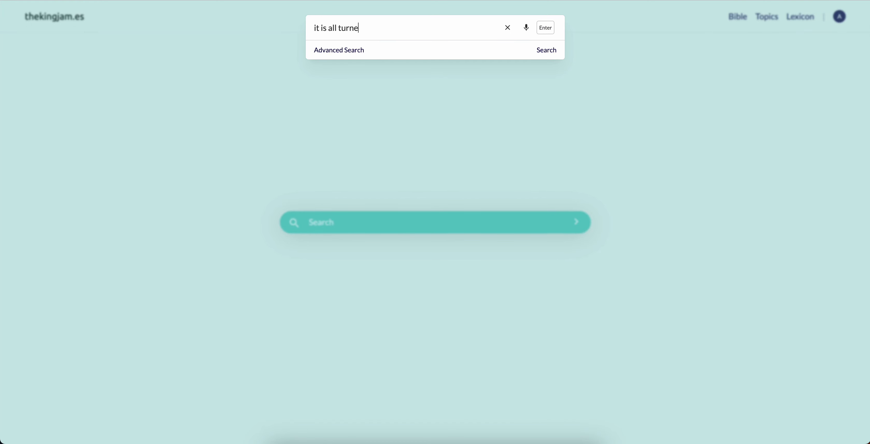
type("d white")
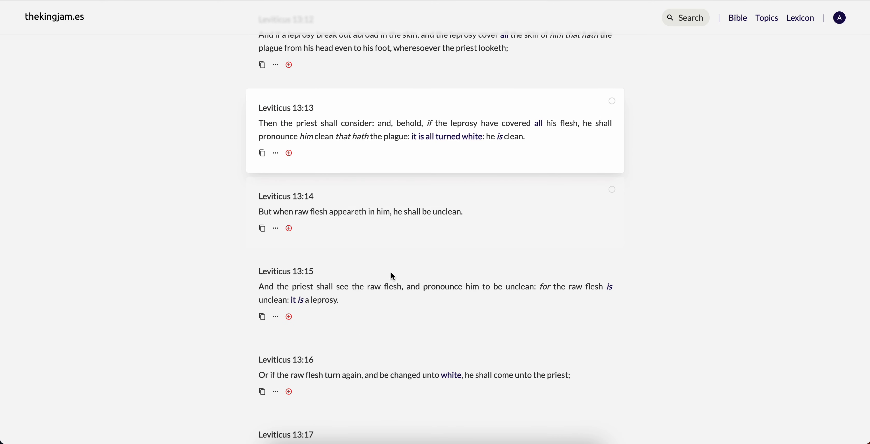
scroll("up", 3)
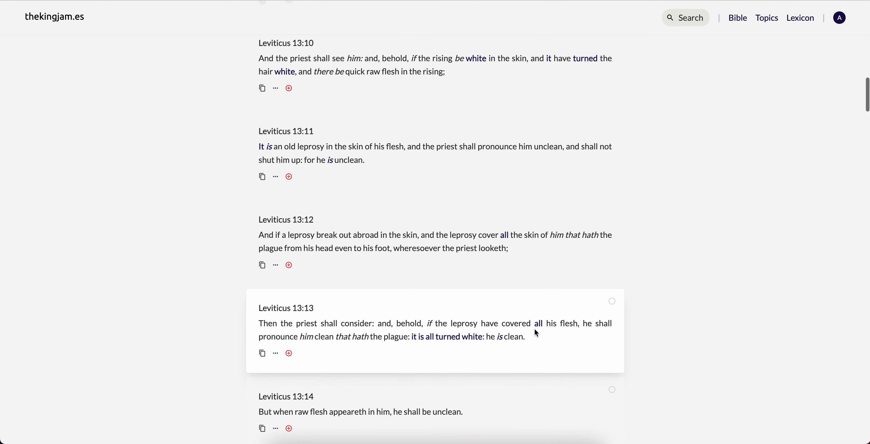
mouse_move(534, 329)
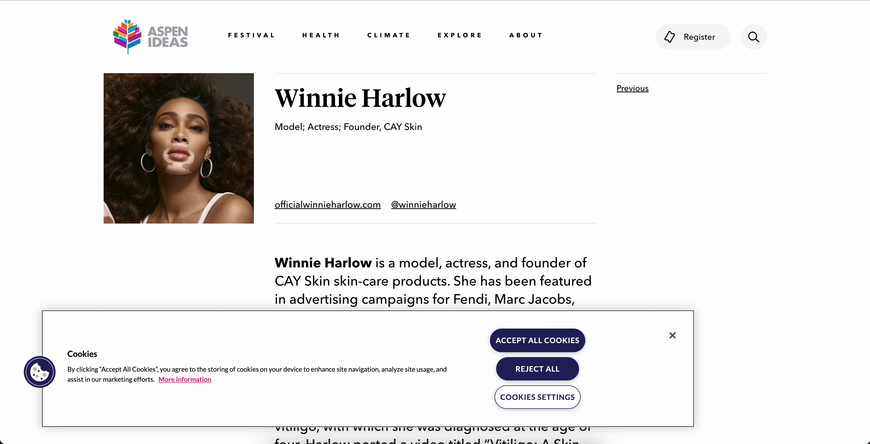
mouse_move(134, 209)
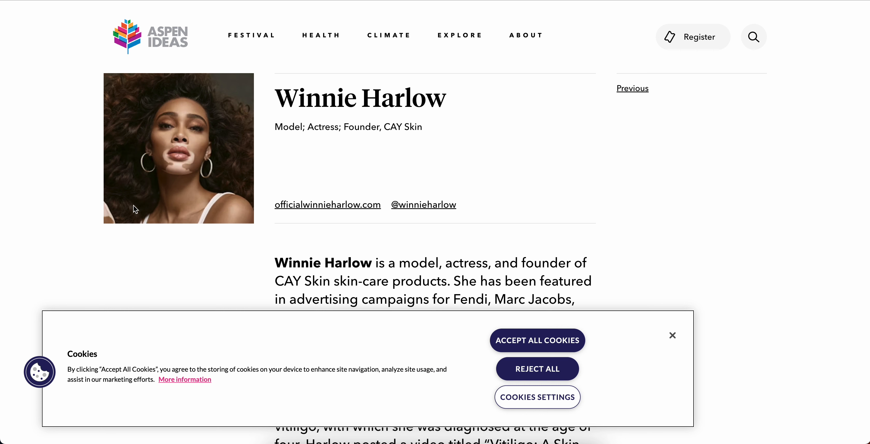
mouse_move(192, 228)
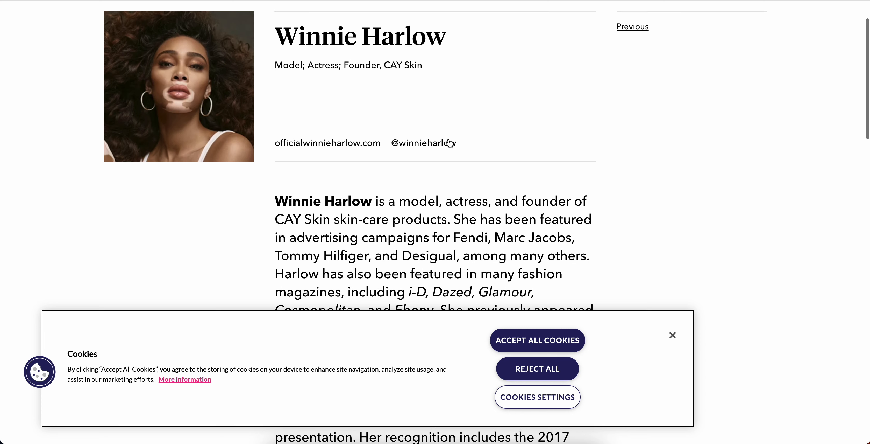
scroll("up", 3)
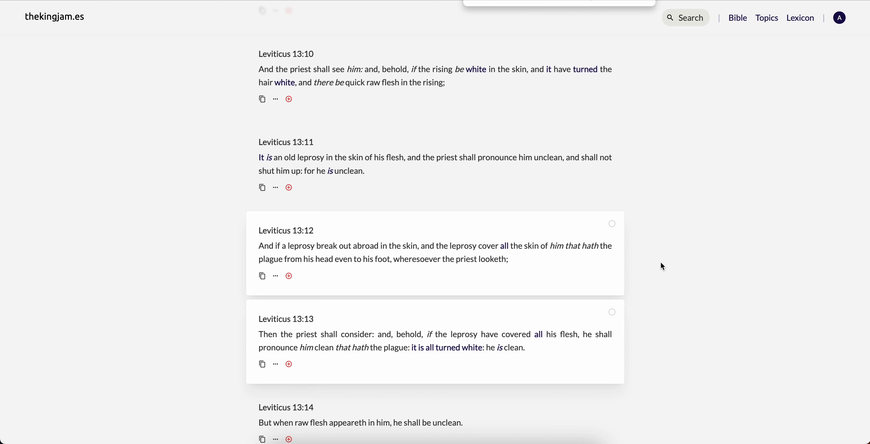
scroll("down", 3)
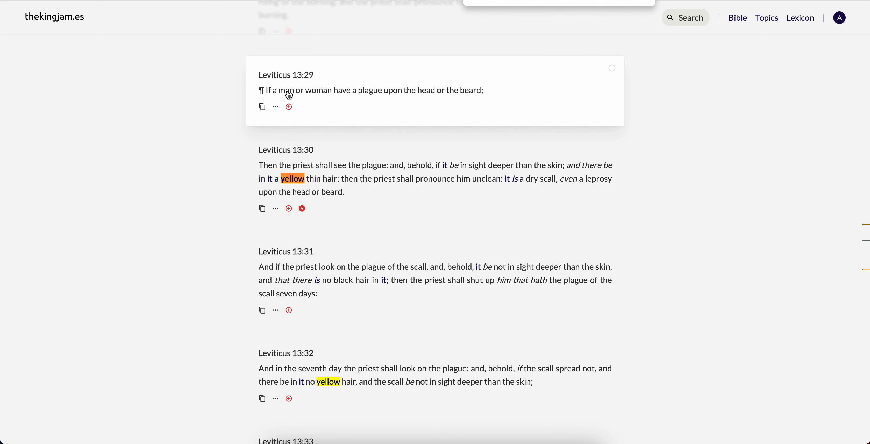
mouse_move(441, 102)
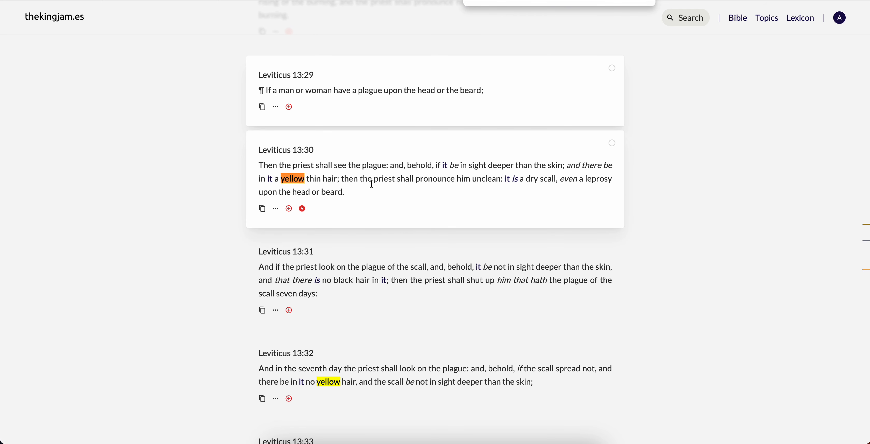
mouse_move(485, 170)
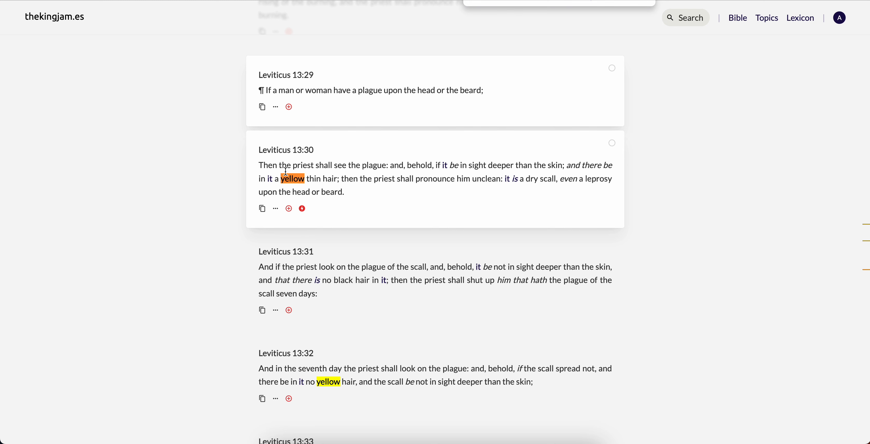
mouse_move(471, 195)
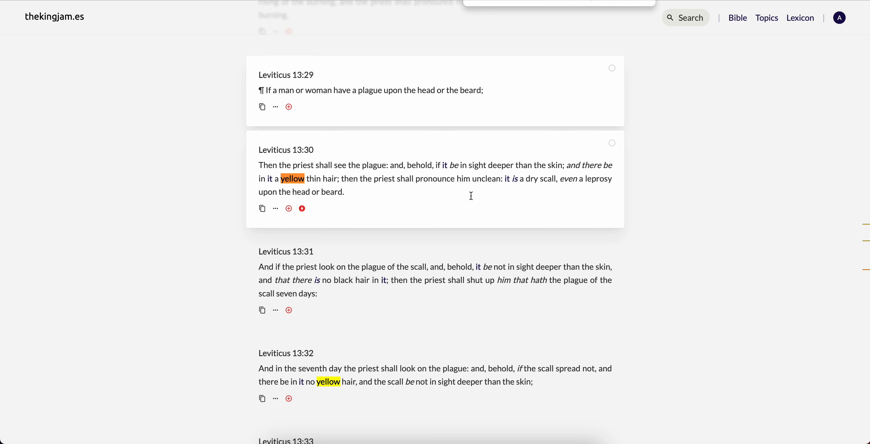
mouse_move(536, 179)
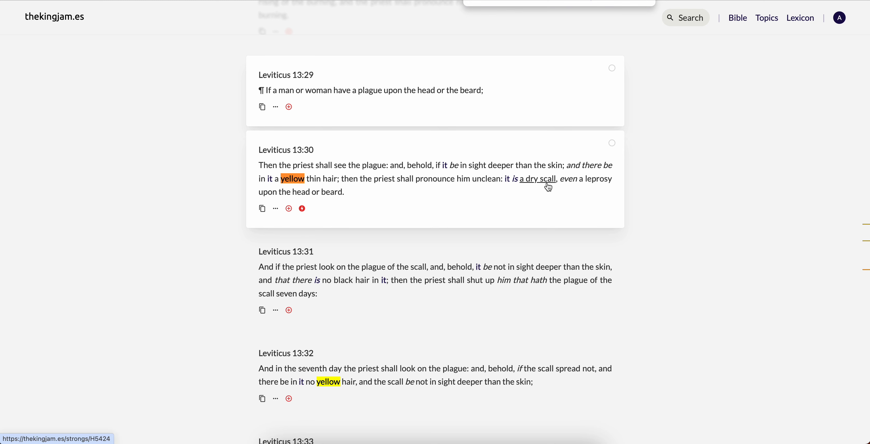
mouse_move(491, 233)
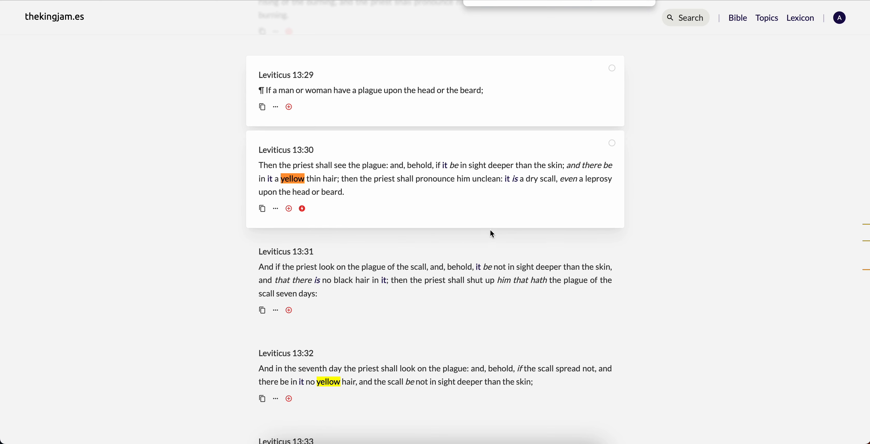
- Scroll down Leviticus 13 from verse 31 to verses 36–40 on the scall and yellow hair
scroll("down", 3)
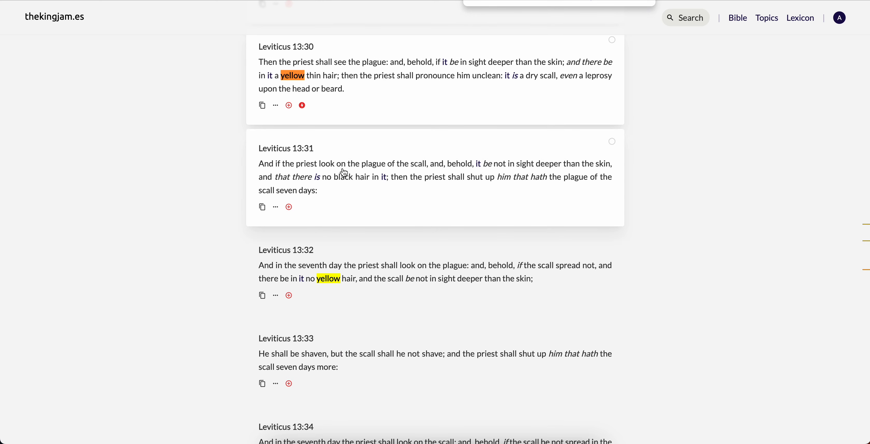
mouse_move(548, 163)
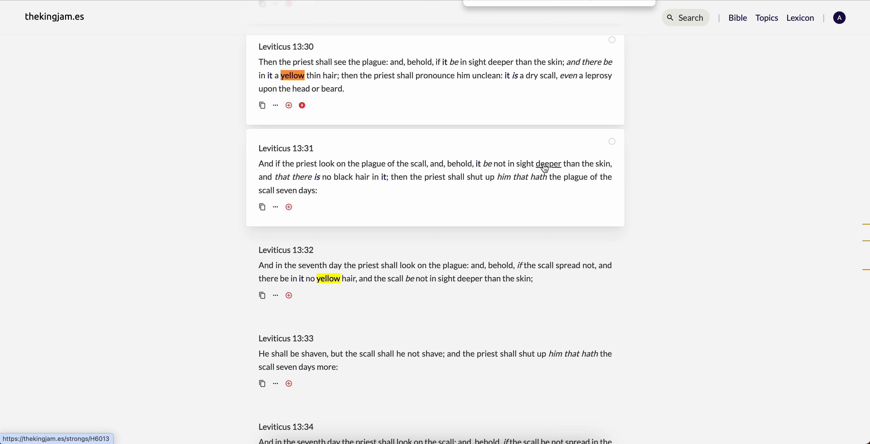
mouse_move(588, 163)
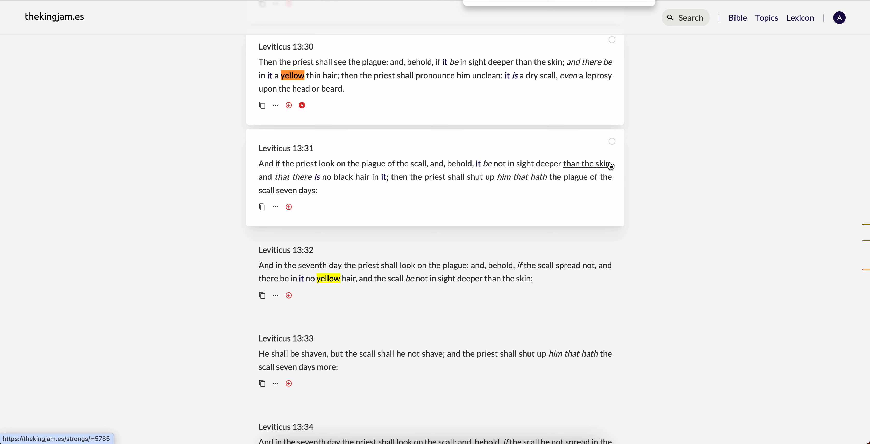
mouse_move(319, 179)
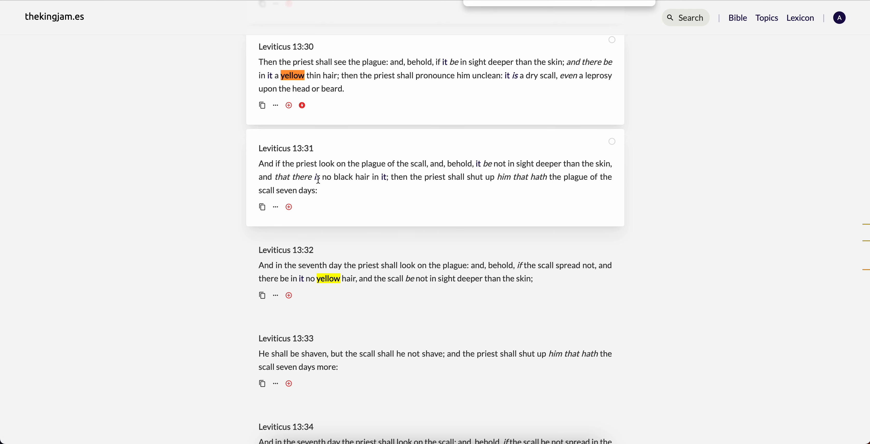
mouse_move(468, 177)
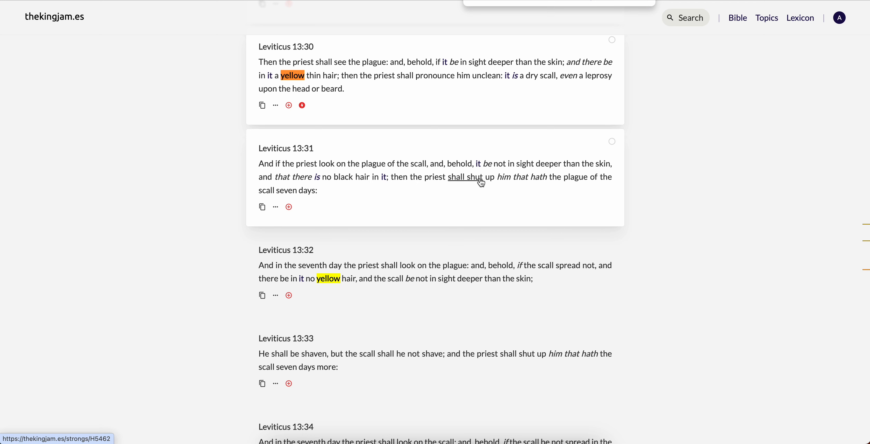
mouse_move(605, 182)
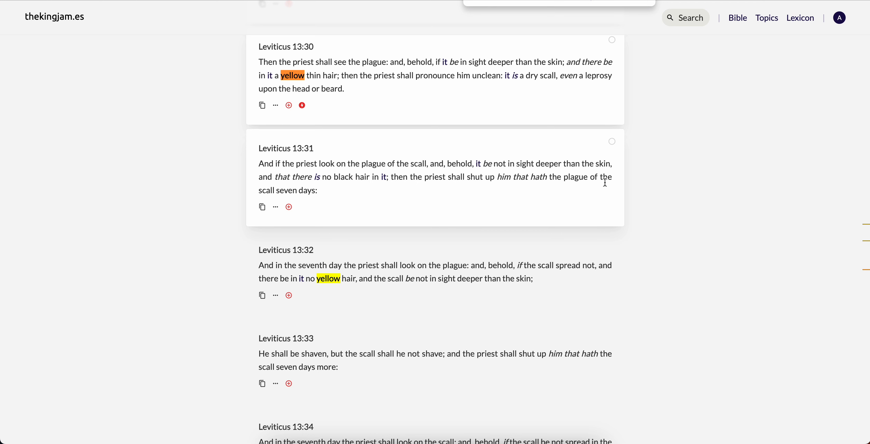
scroll("down", 3)
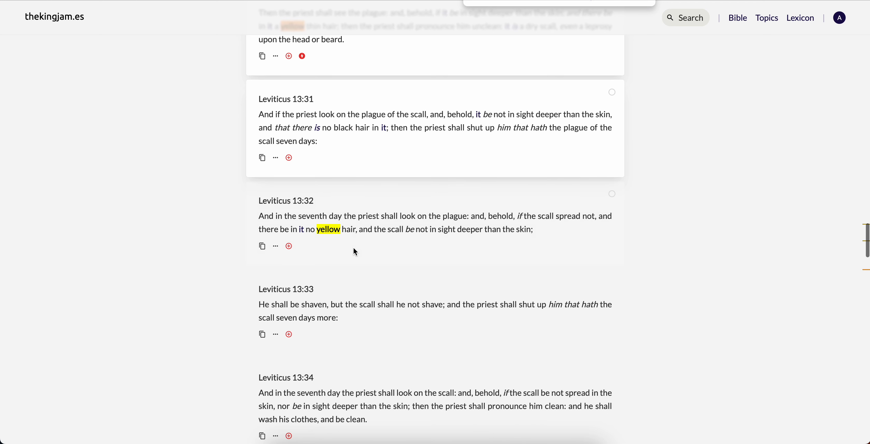
mouse_move(438, 216)
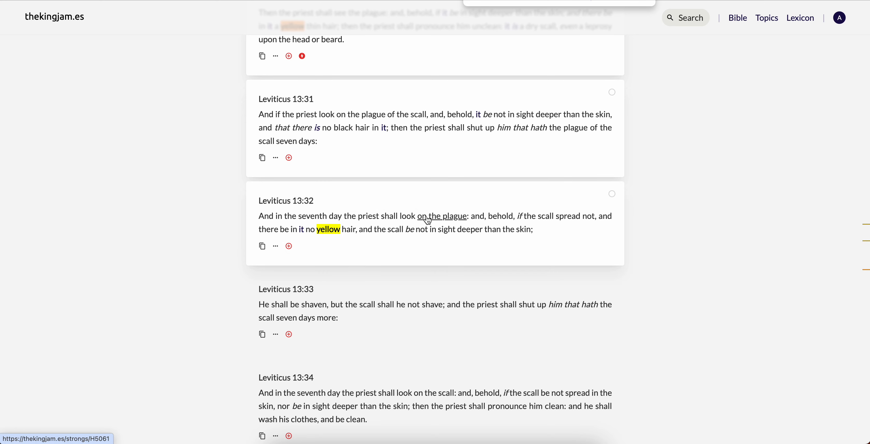
mouse_move(567, 216)
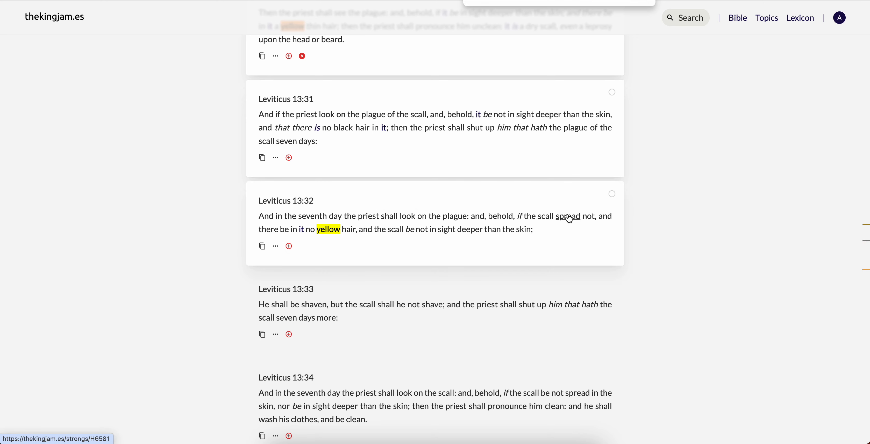
mouse_move(329, 223)
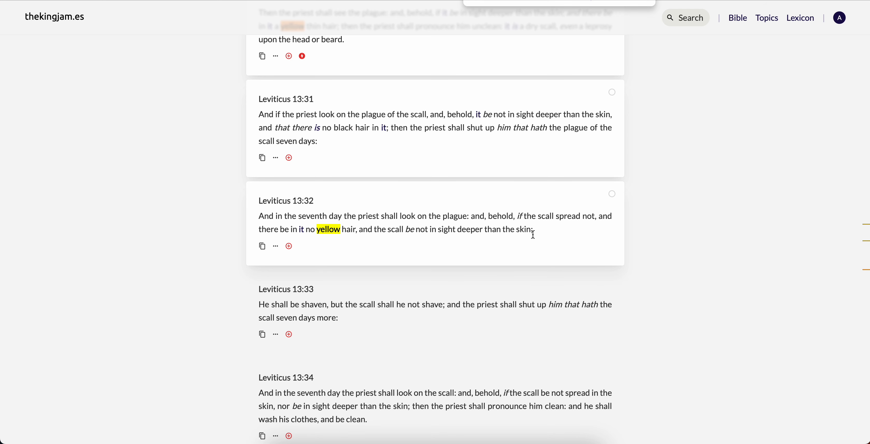
scroll("down", 3)
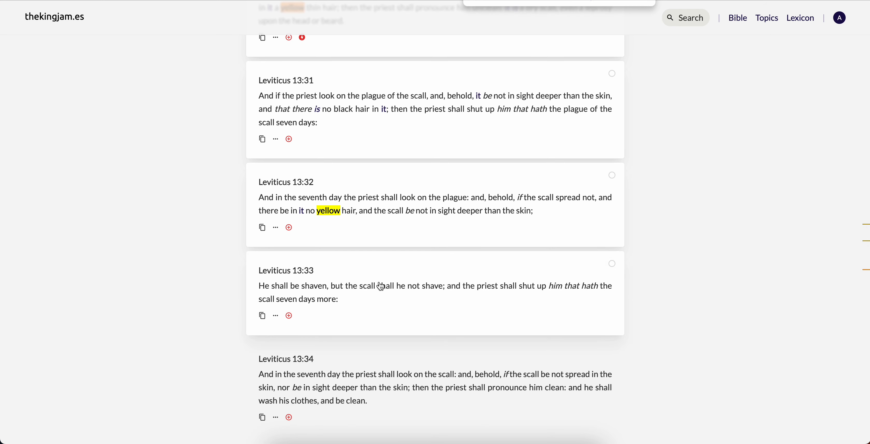
mouse_move(555, 287)
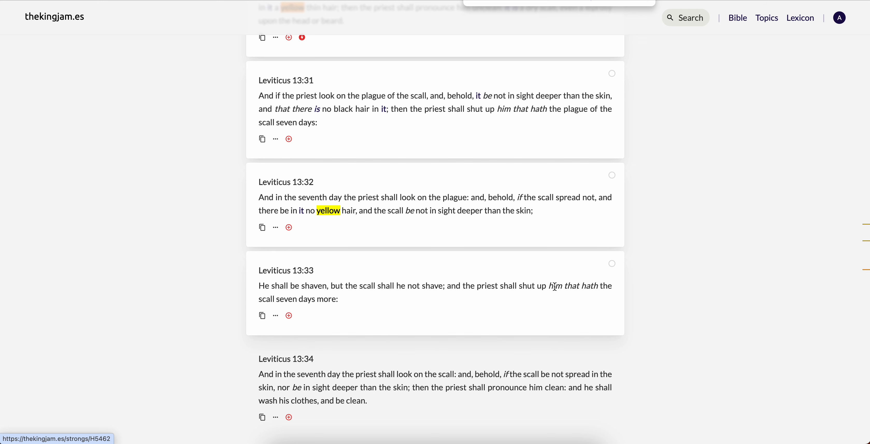
mouse_move(626, 289)
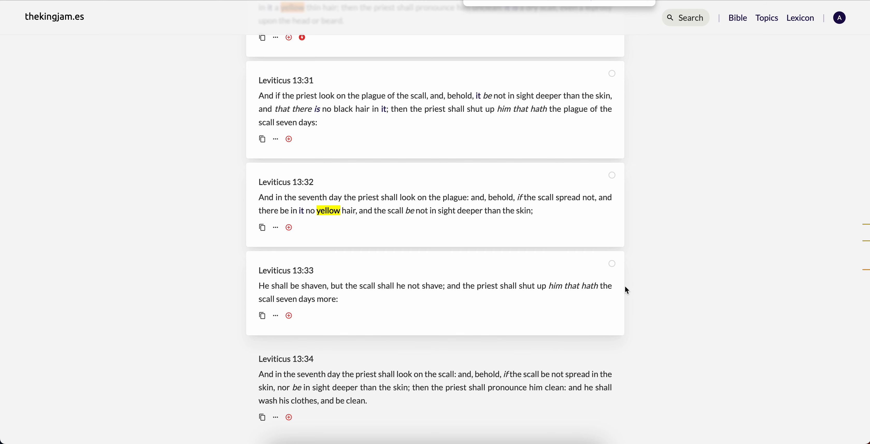
scroll("down", 3)
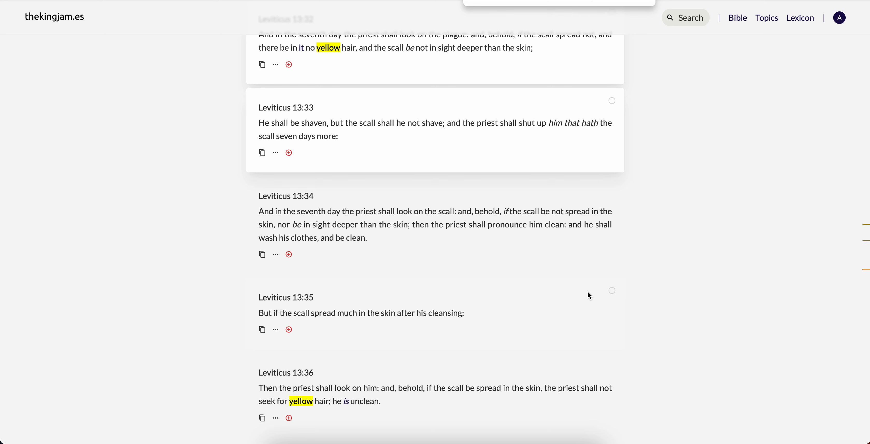
scroll("down", 3)
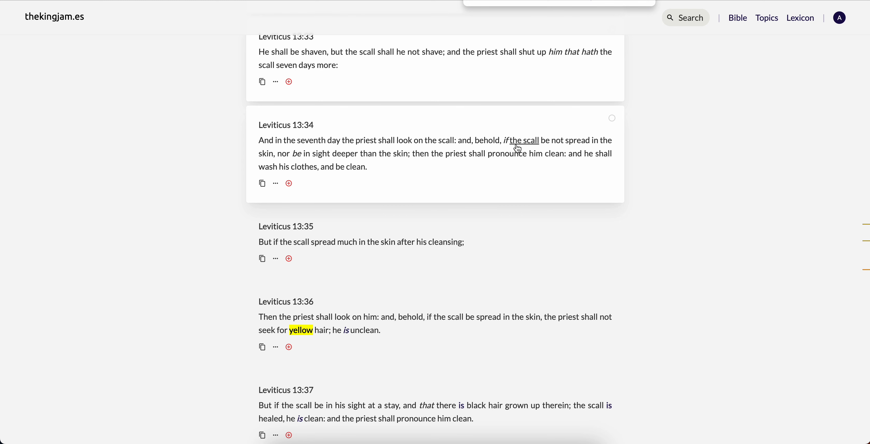
mouse_move(491, 142)
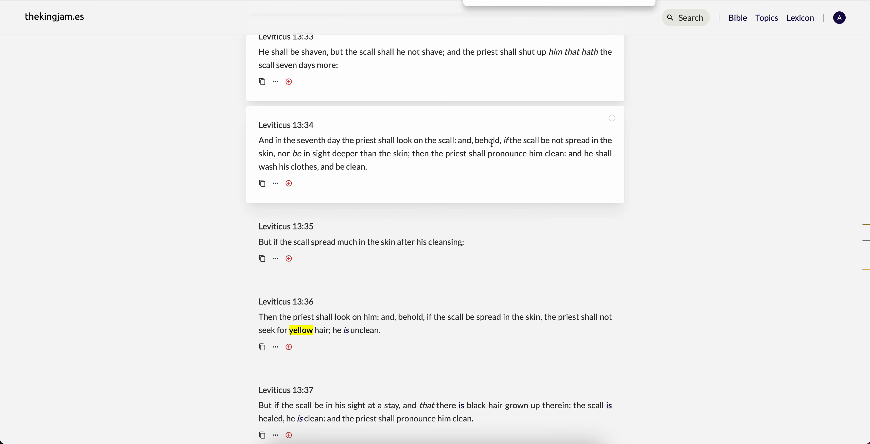
mouse_move(266, 172)
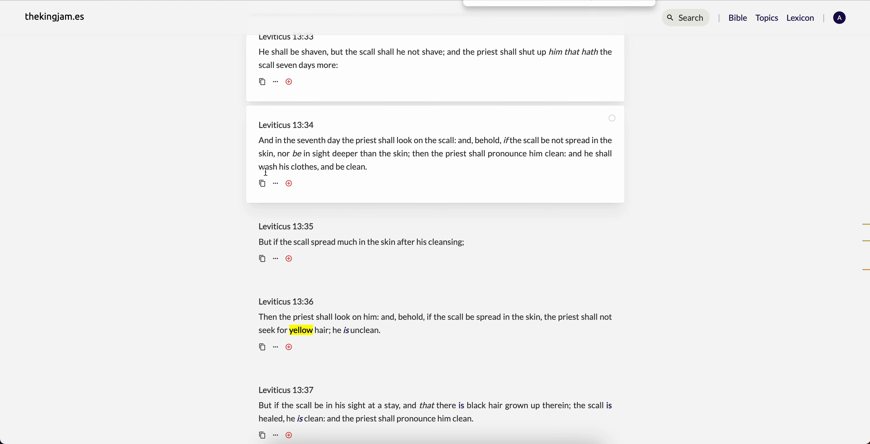
mouse_move(438, 156)
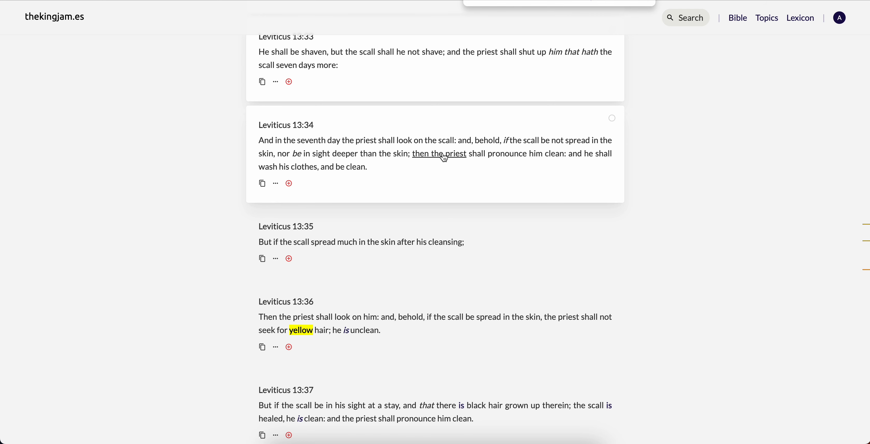
mouse_move(501, 192)
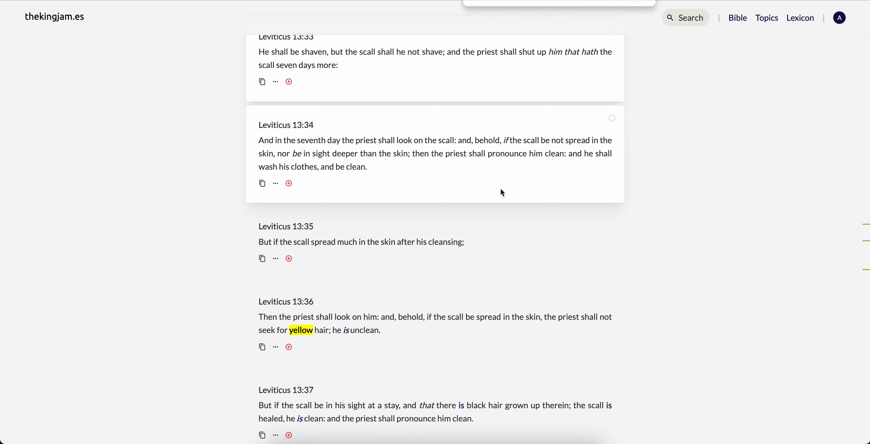
scroll("down", 3)
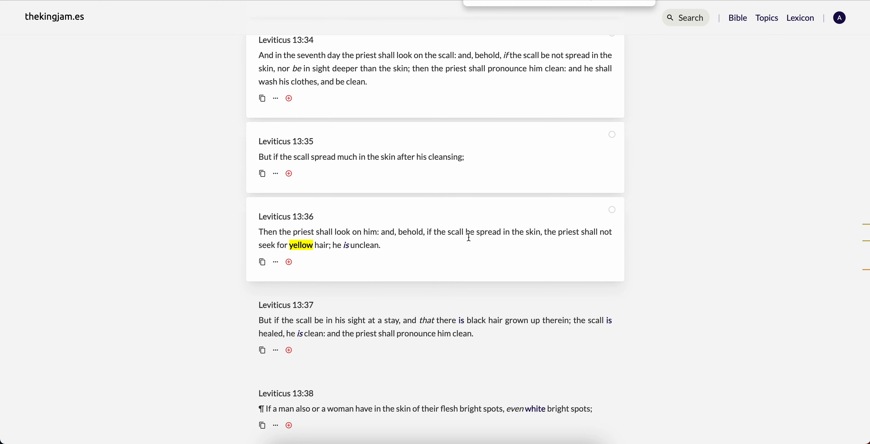
mouse_move(592, 226)
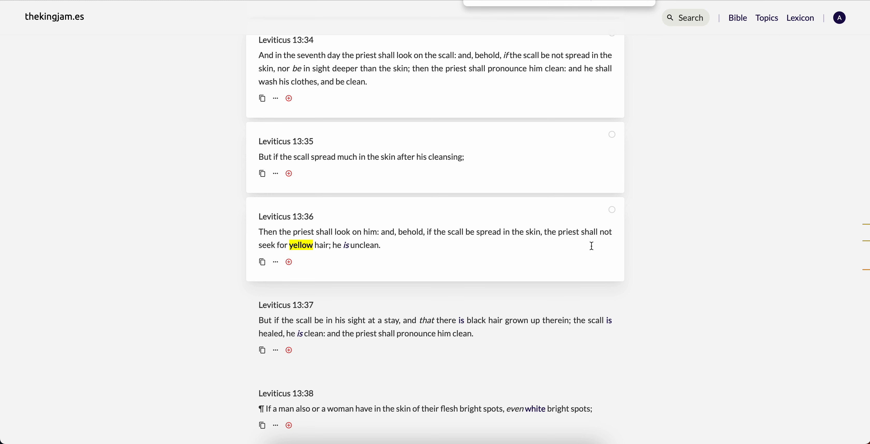
mouse_move(460, 255)
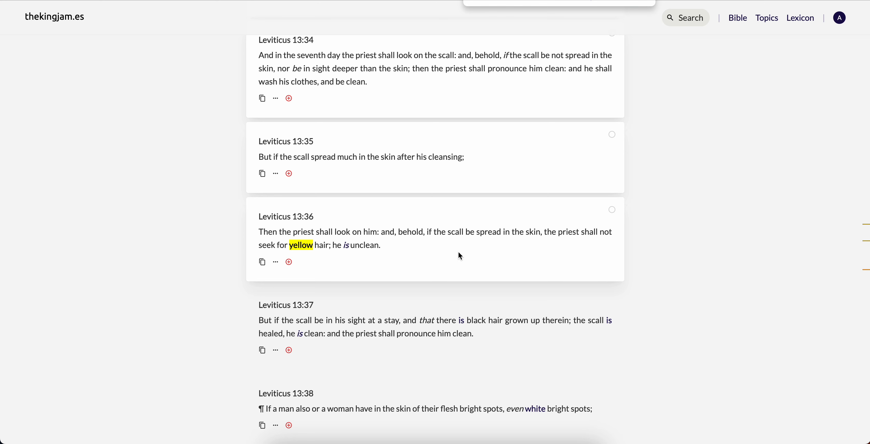
mouse_move(546, 279)
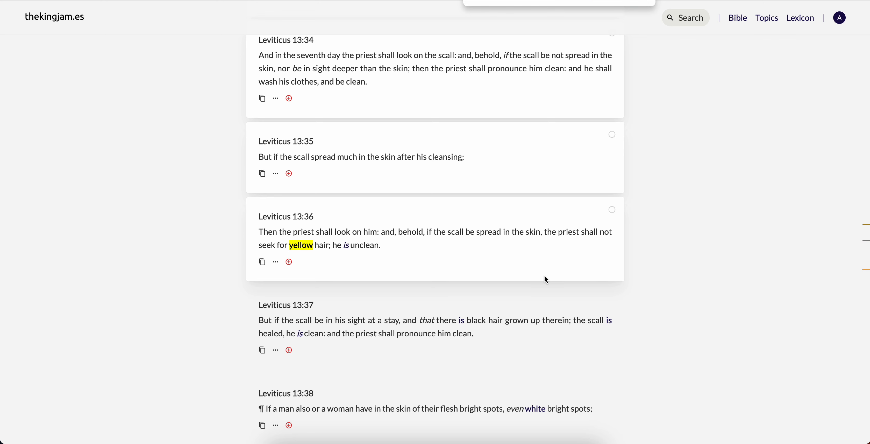
scroll("down", 3)
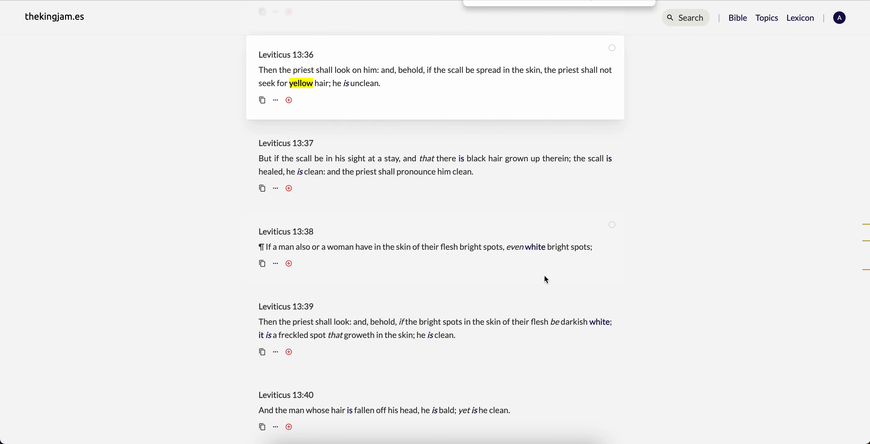
mouse_move(676, 273)
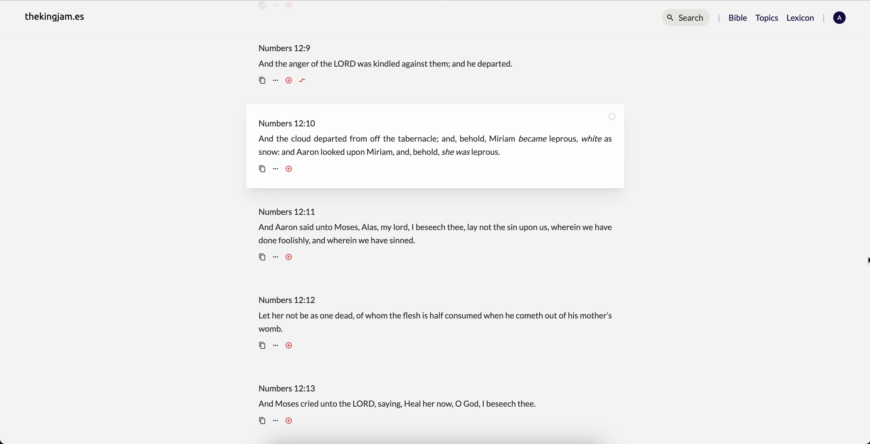
mouse_move(722, 306)
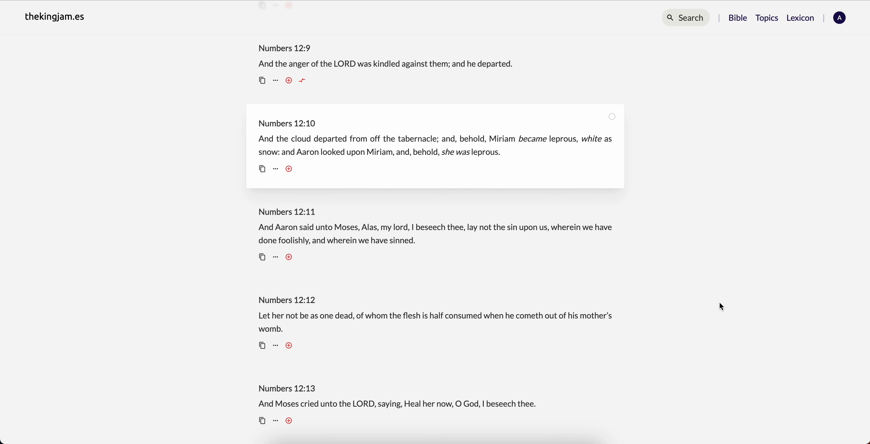
mouse_move(133, 188)
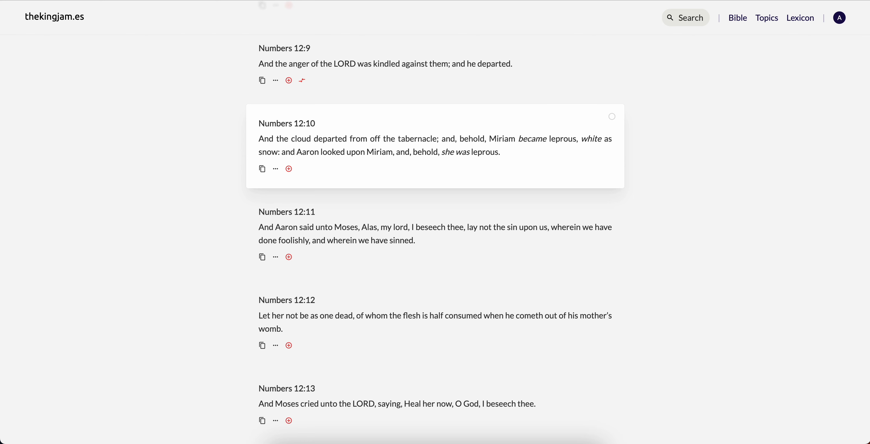
mouse_move(101, 213)
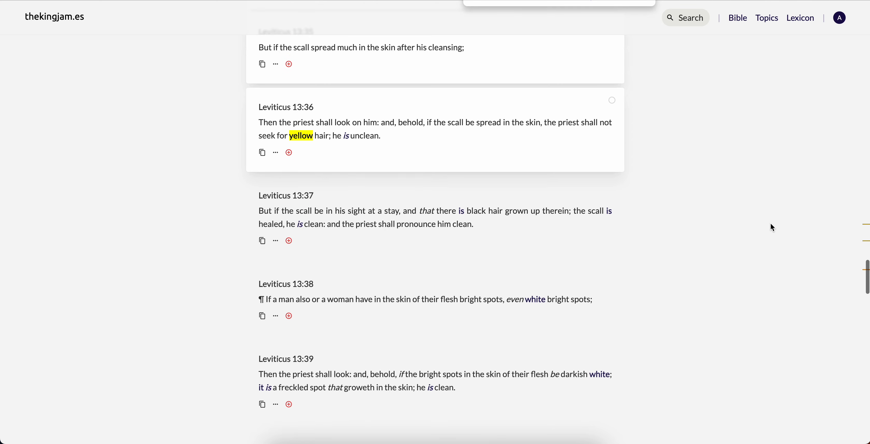
- Scroll back up Leviticus 13 to verses 32–36 with the yellow hair match
scroll("up", 3)
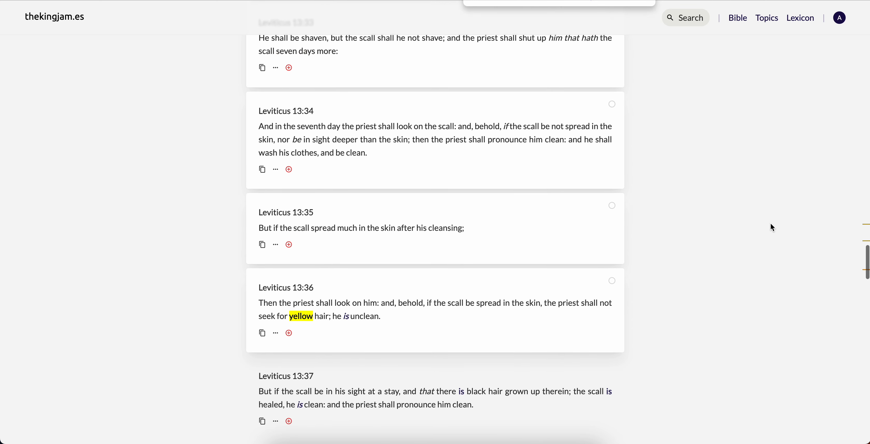
mouse_move(411, 339)
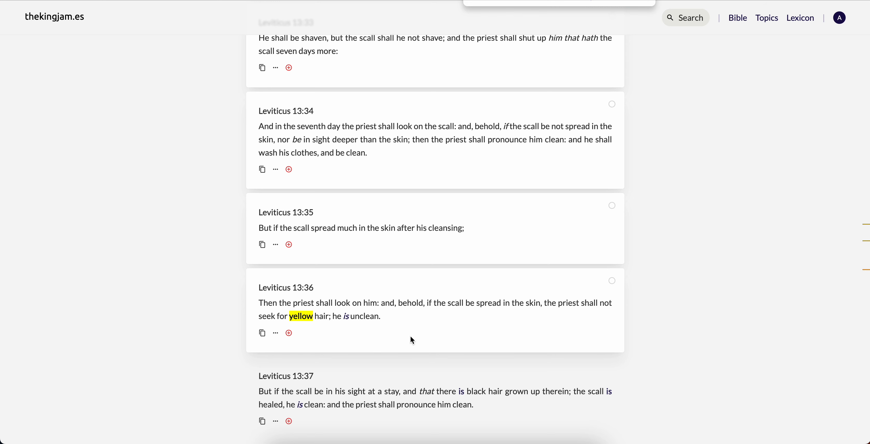
scroll("up", 3)
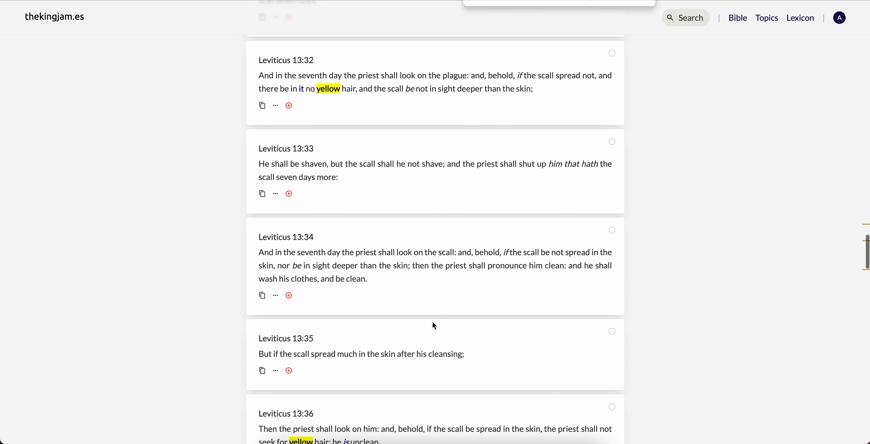
mouse_move(510, 110)
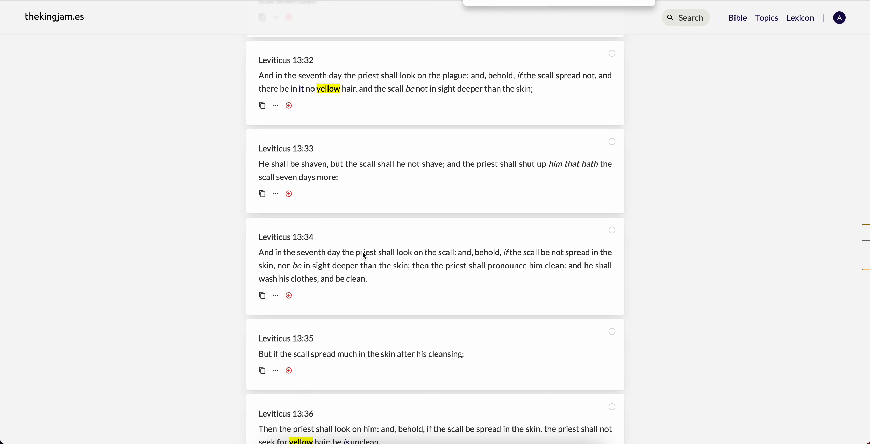
mouse_move(297, 279)
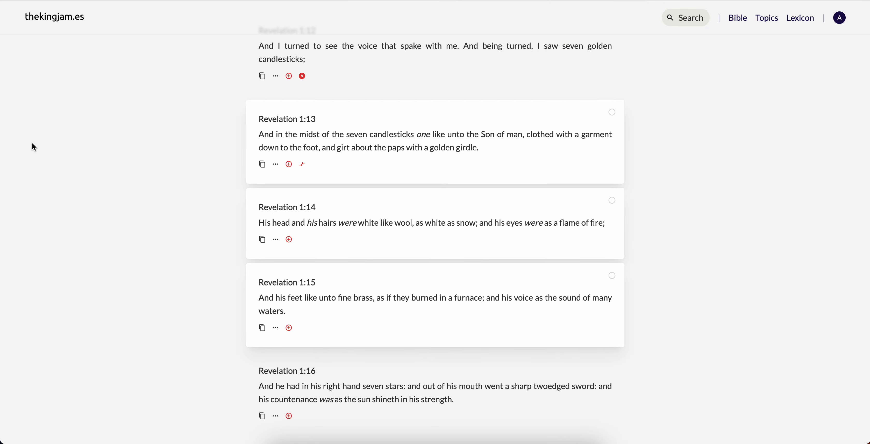
mouse_move(23, 255)
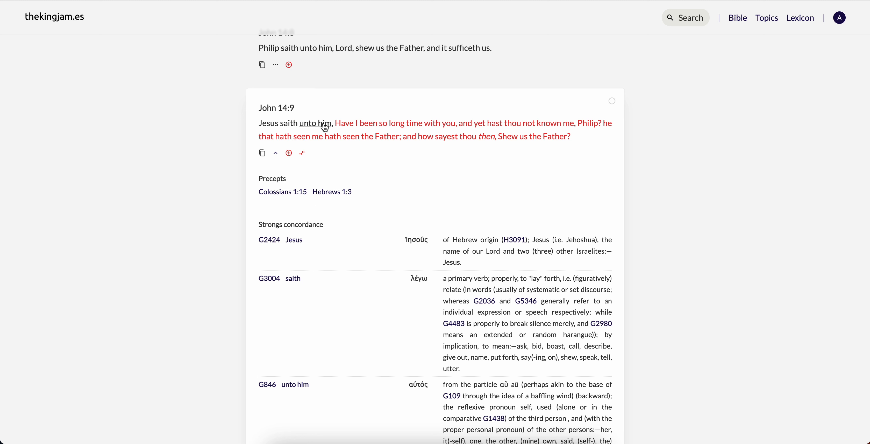
mouse_move(356, 123)
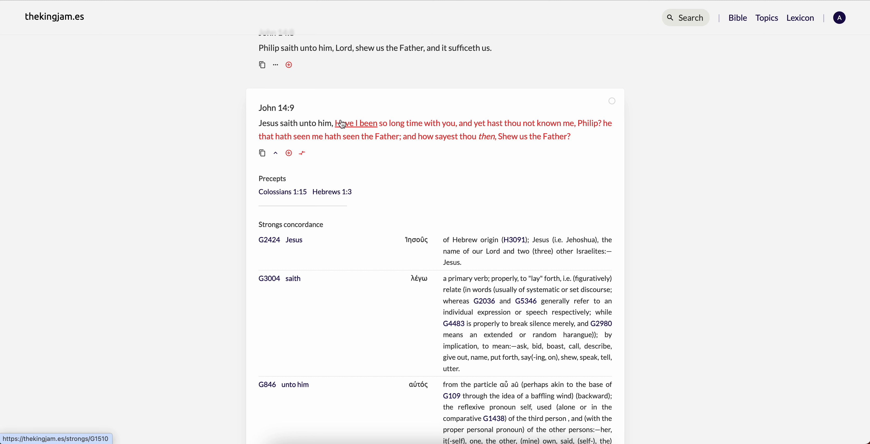
mouse_move(483, 131)
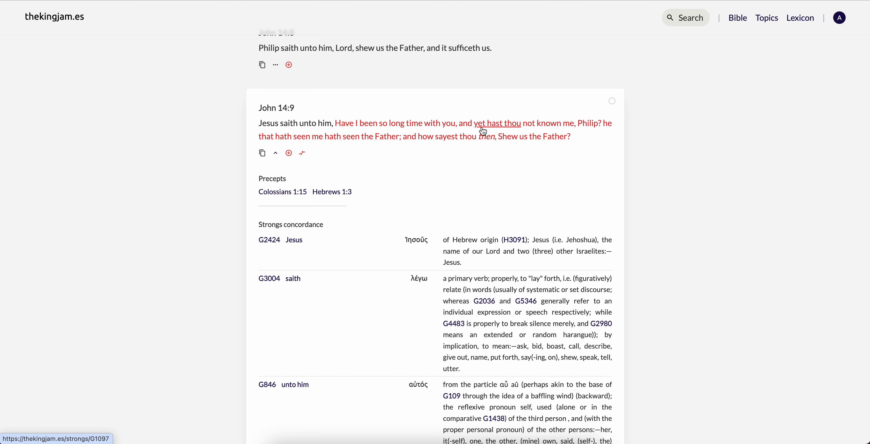
mouse_move(530, 123)
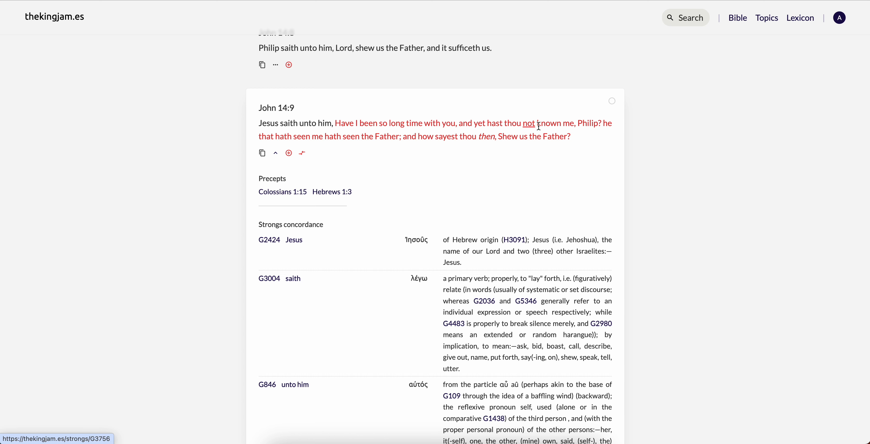
mouse_move(627, 135)
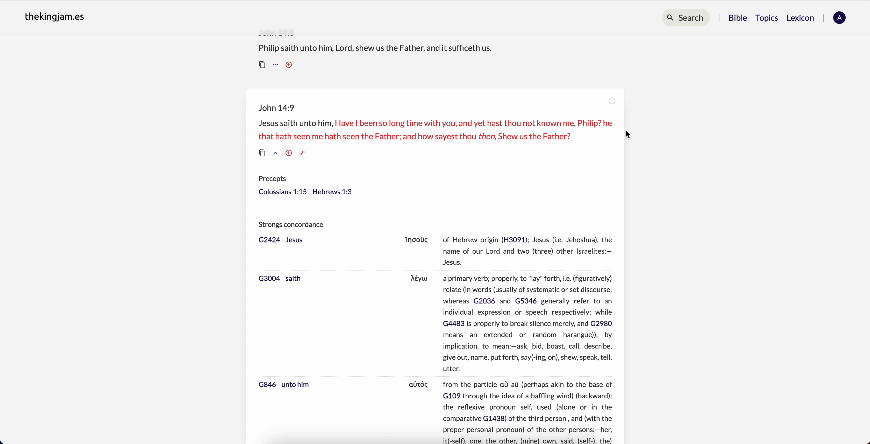
mouse_move(386, 137)
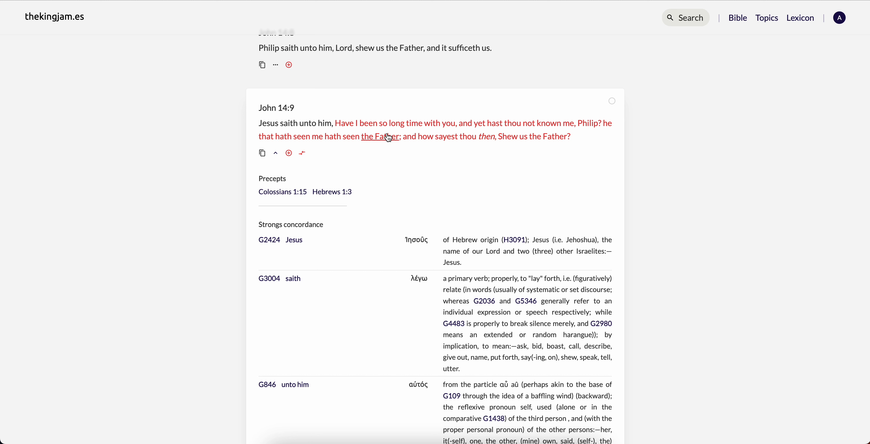
mouse_move(448, 136)
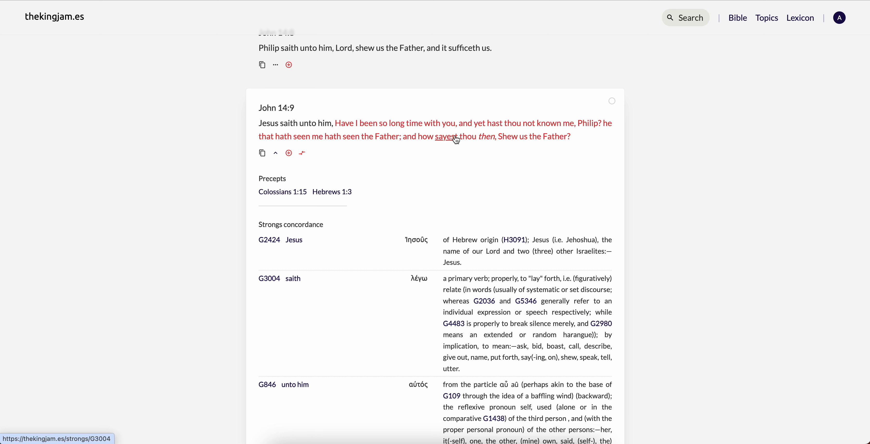
mouse_move(693, 170)
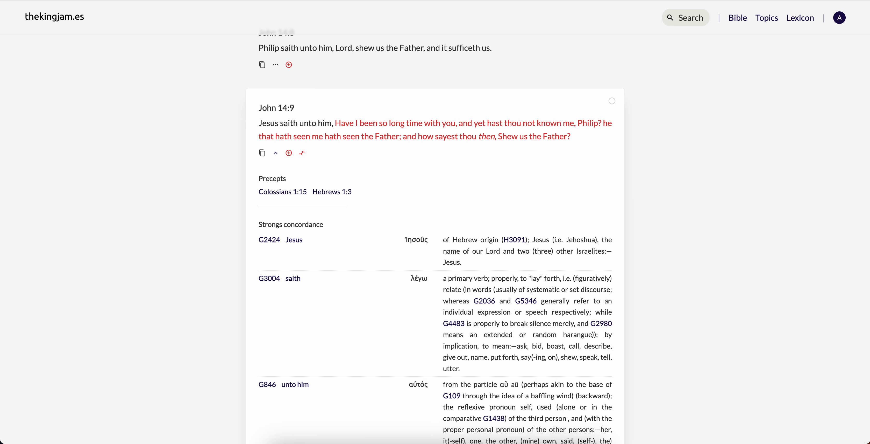
- Follow the Hebrews 1:3 cross-reference link from John 14:9's precepts
left_click(331, 192)
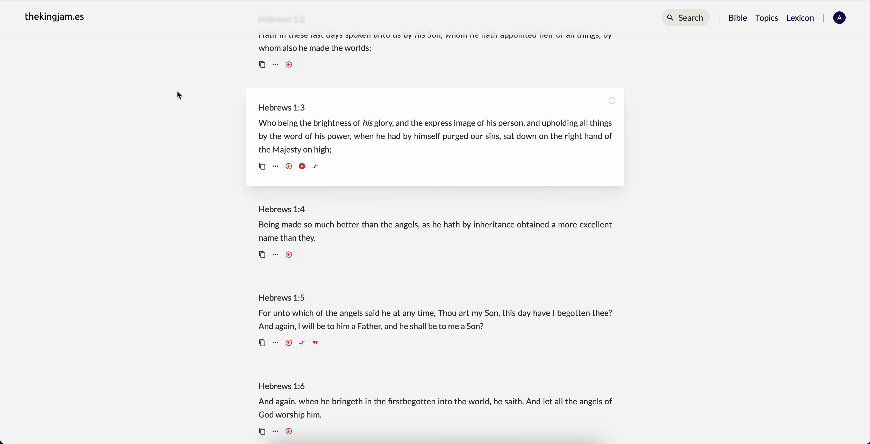
mouse_move(324, 122)
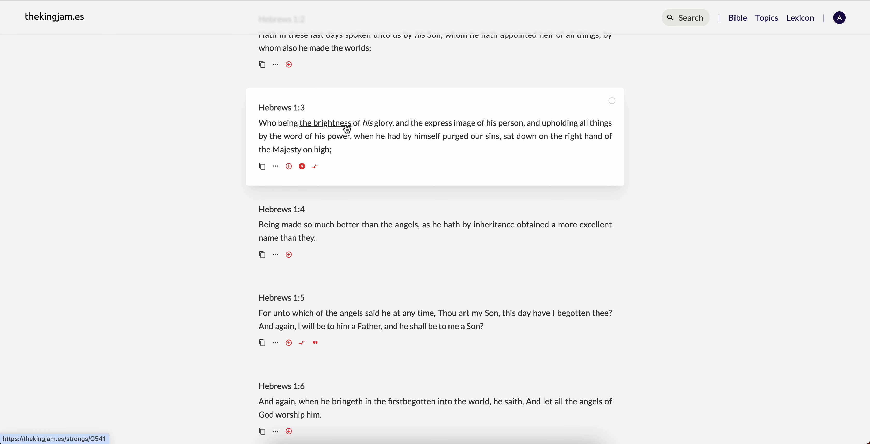
mouse_move(469, 123)
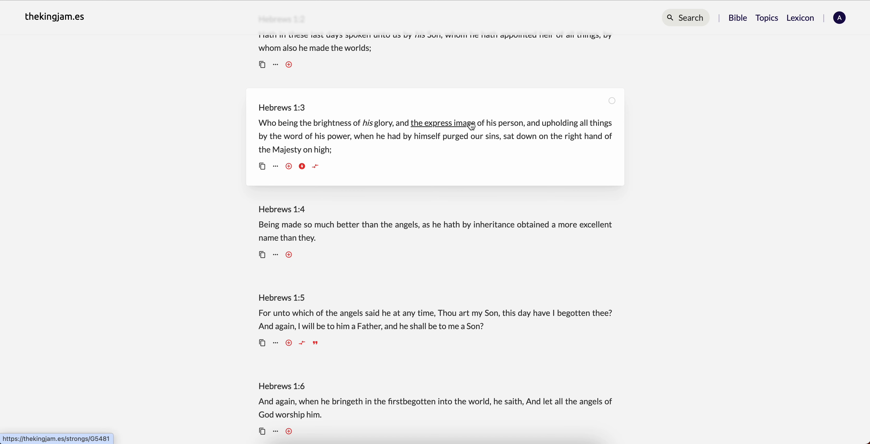
mouse_move(629, 132)
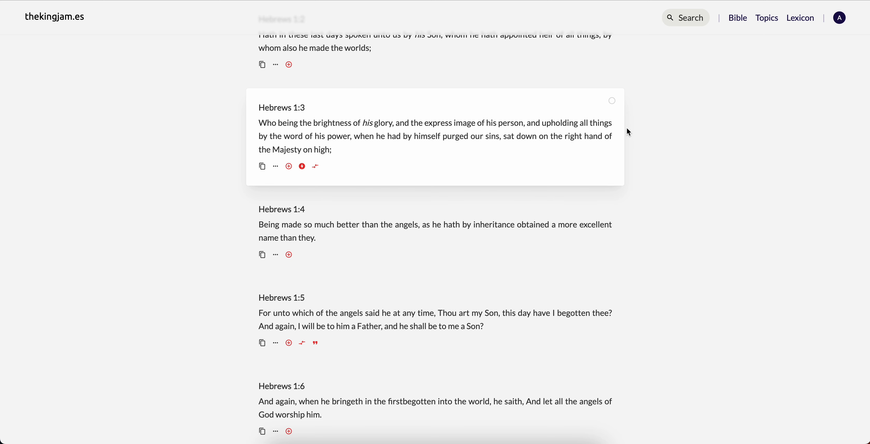
mouse_move(339, 135)
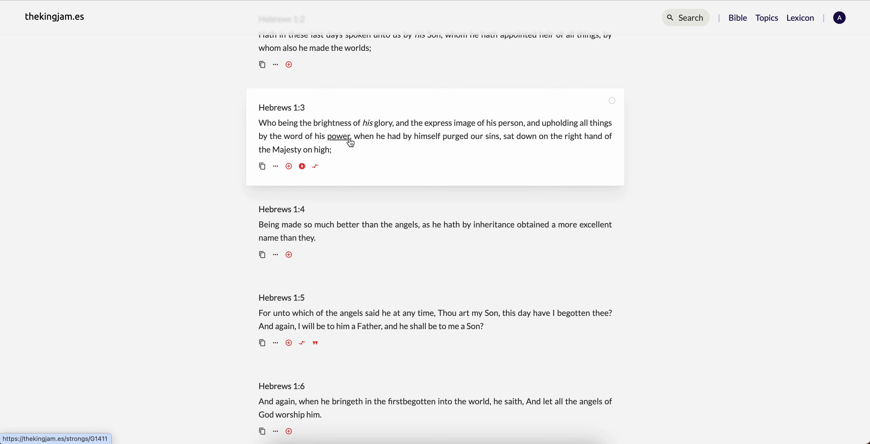
mouse_move(454, 135)
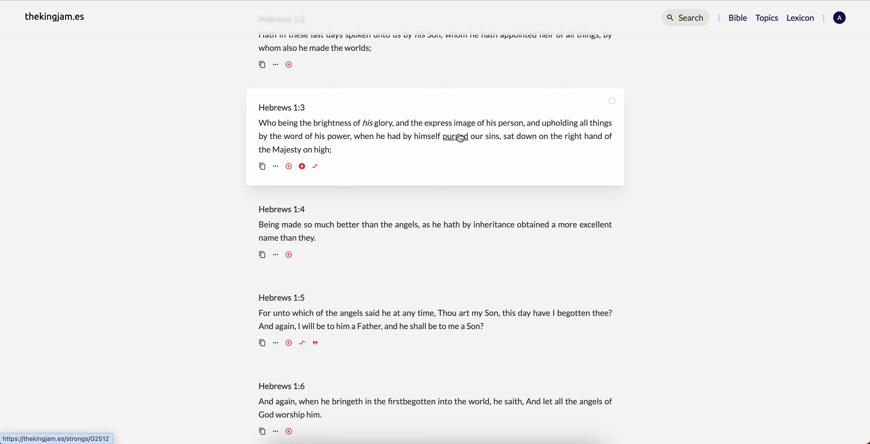
mouse_move(653, 129)
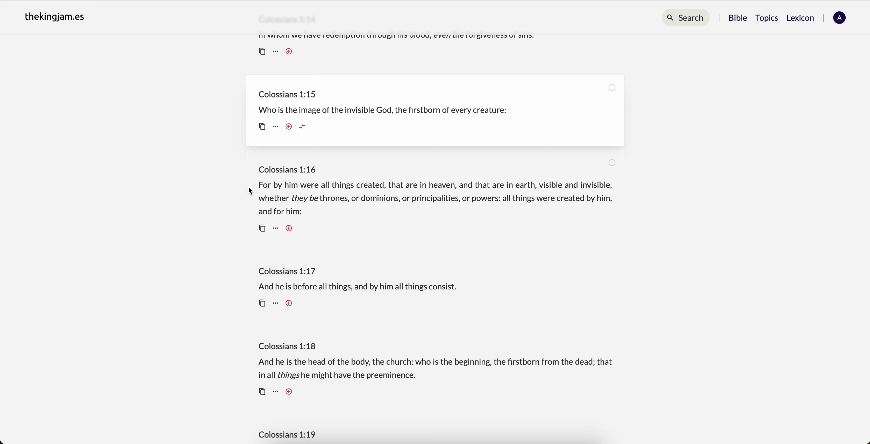
mouse_move(174, 118)
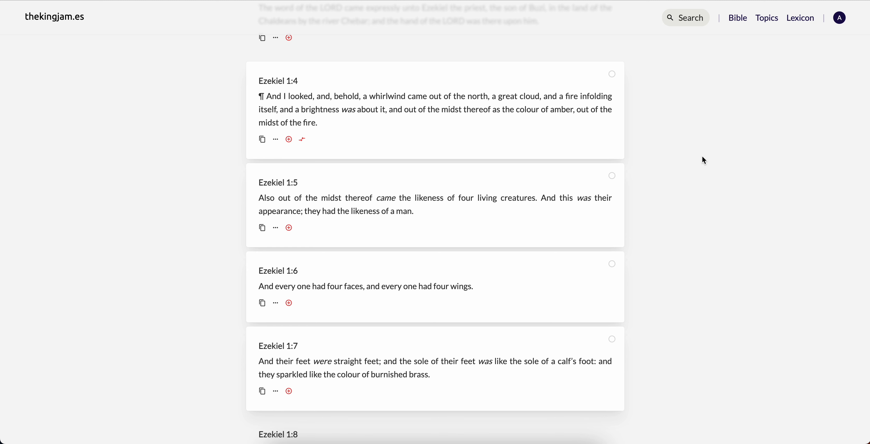
mouse_move(635, 103)
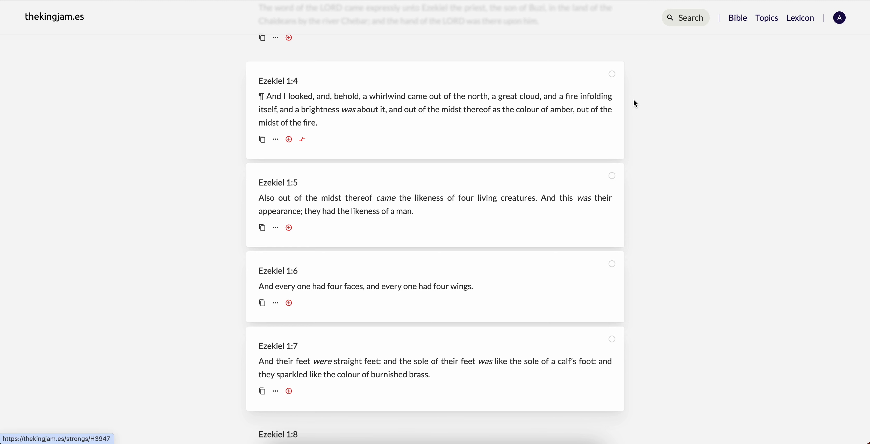
mouse_move(548, 290)
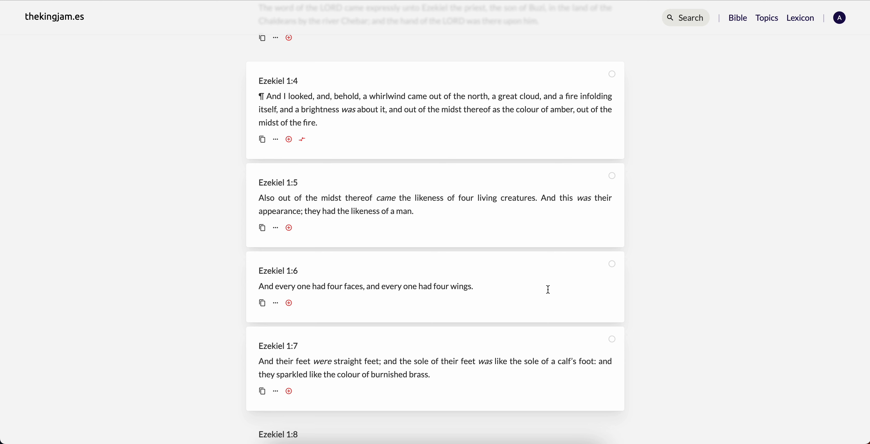
mouse_move(375, 301)
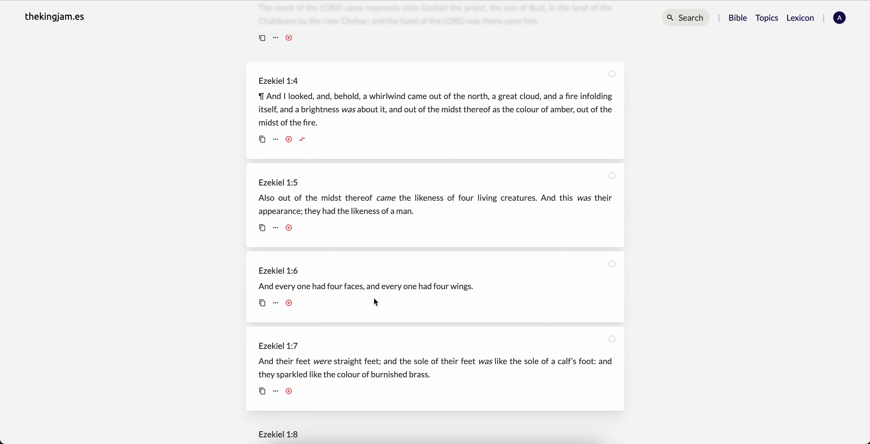
mouse_move(557, 299)
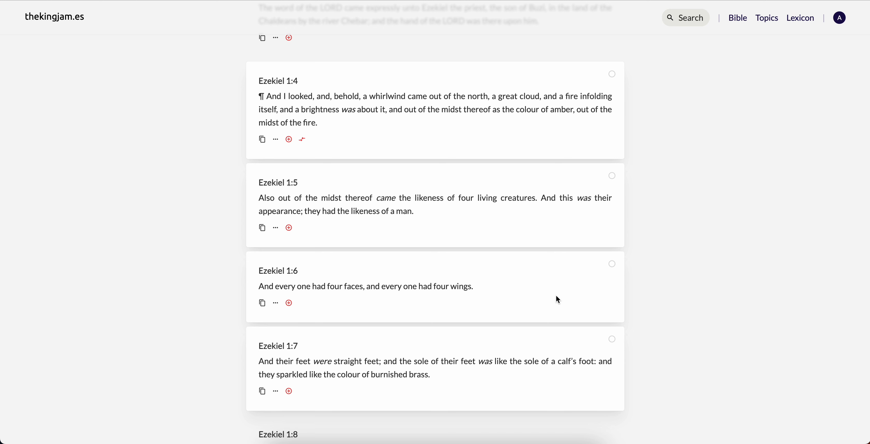
- Scroll Ezekiel 1 down to verses 5–9 on the four living creatures
scroll("down", 3)
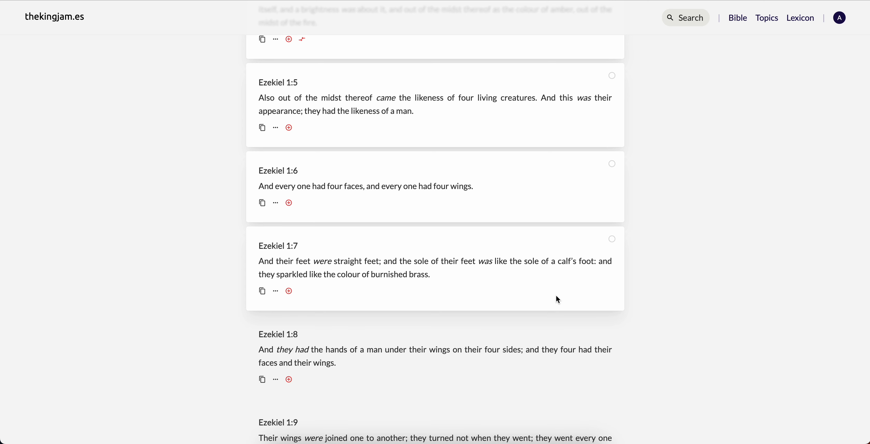
mouse_move(332, 254)
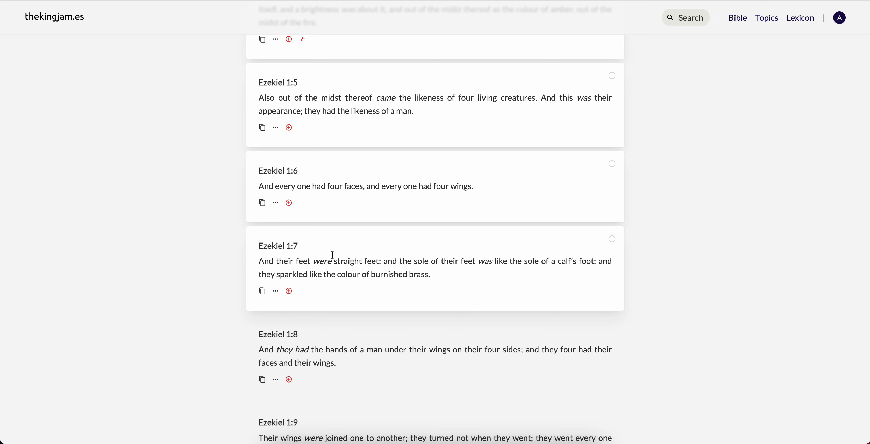
mouse_move(516, 261)
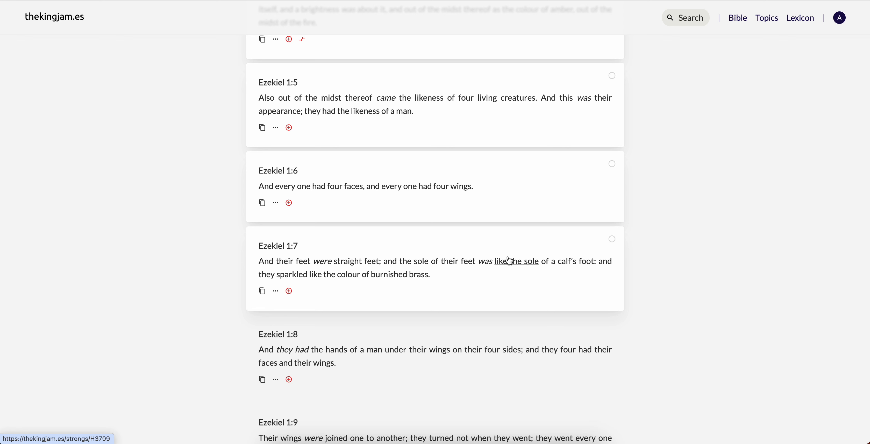
mouse_move(644, 260)
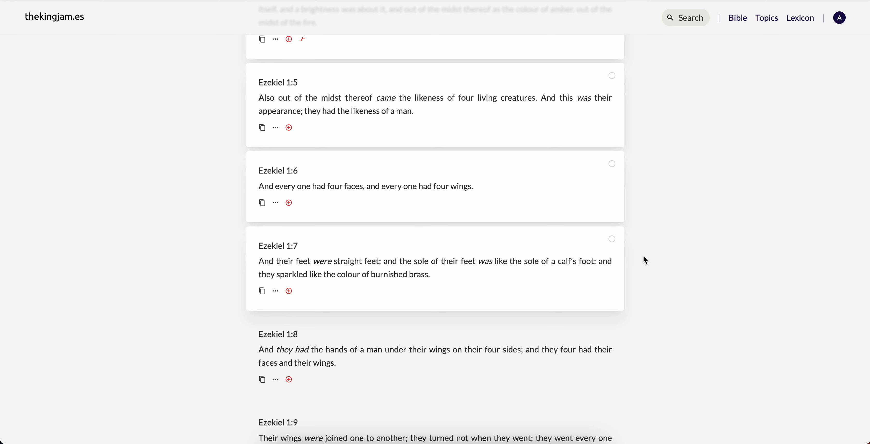
mouse_move(511, 271)
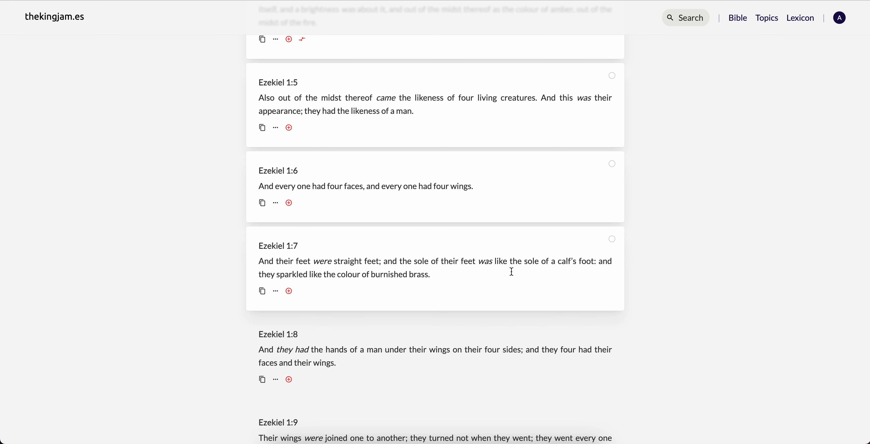
mouse_move(773, 286)
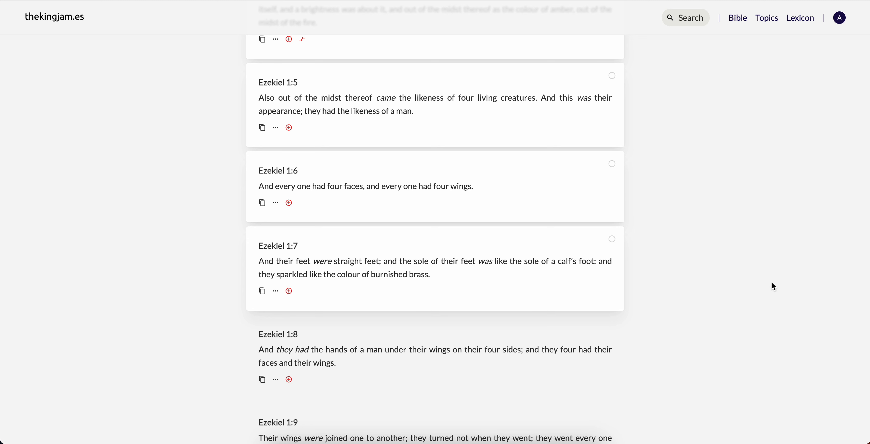
mouse_move(747, 267)
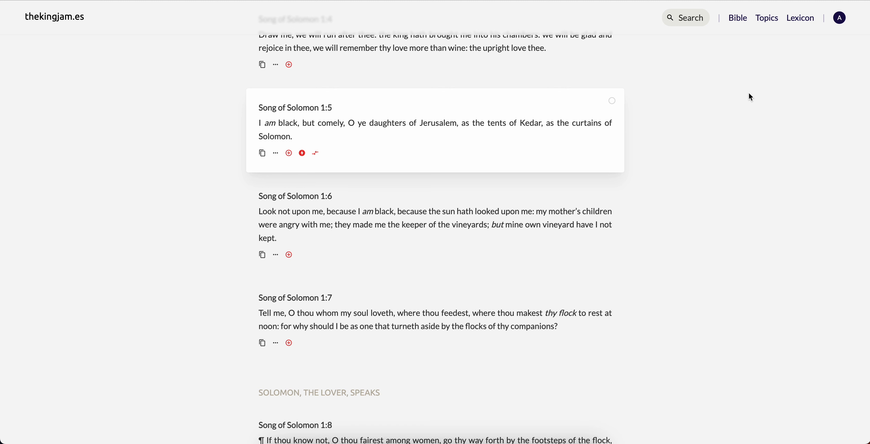
mouse_move(644, 117)
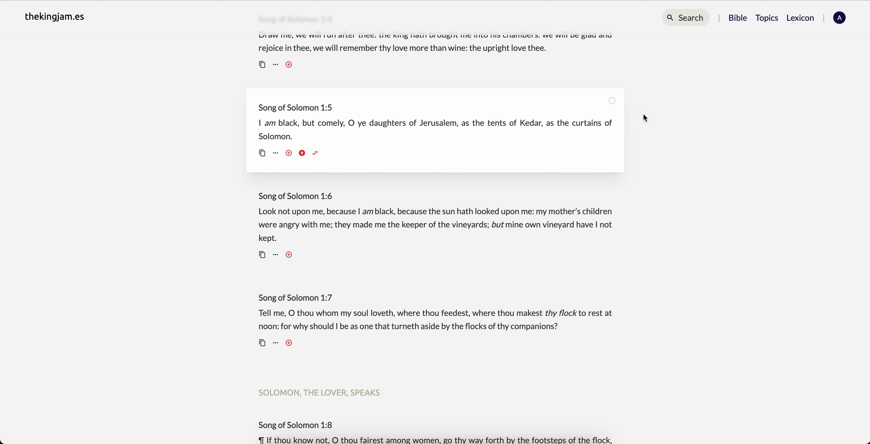
mouse_move(749, 183)
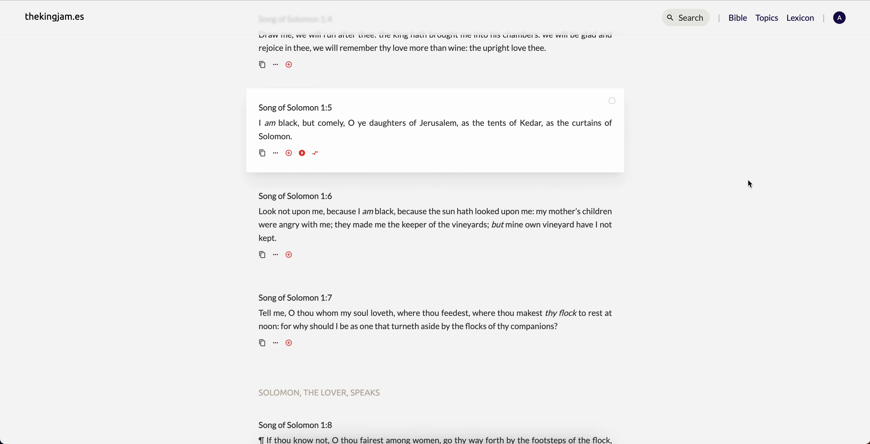
- Scroll through Song of Solomon 1 to its final verses 14–17 about beams of cedar
scroll("up", 3)
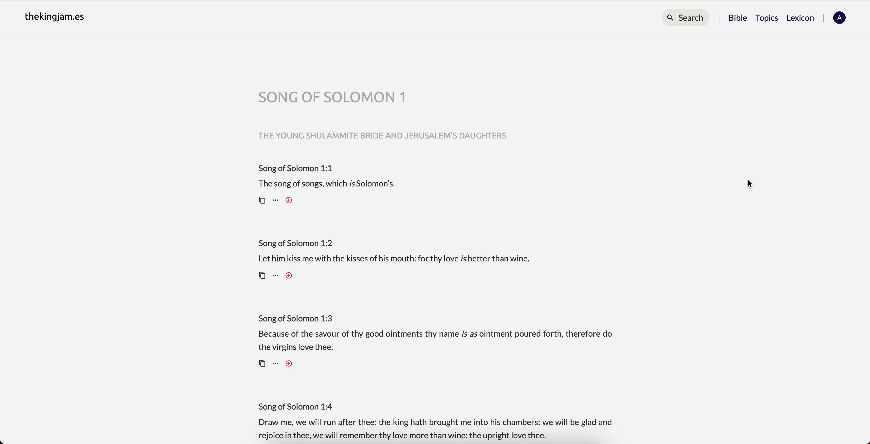
scroll("down", 3)
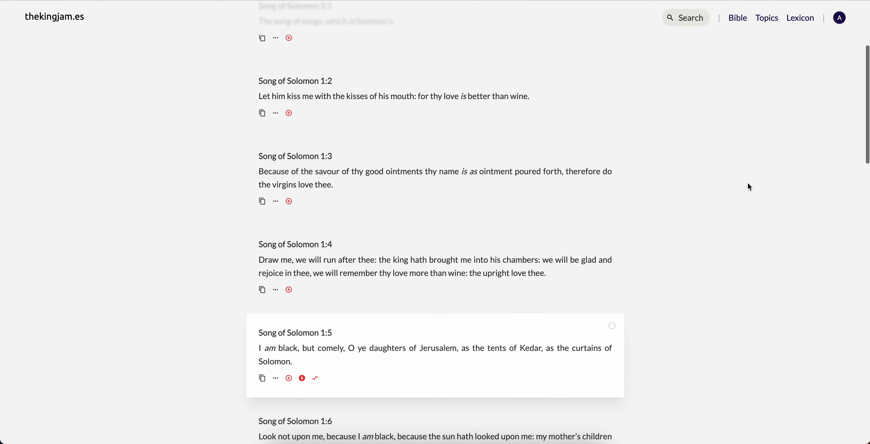
scroll("down", 3)
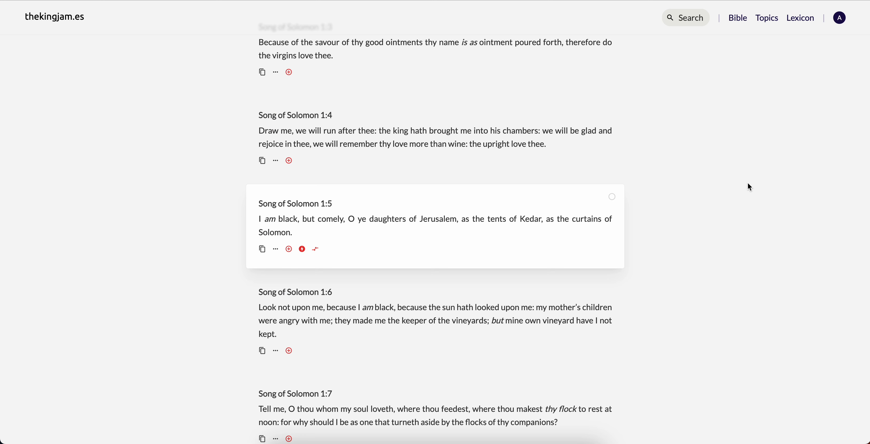
mouse_move(327, 270)
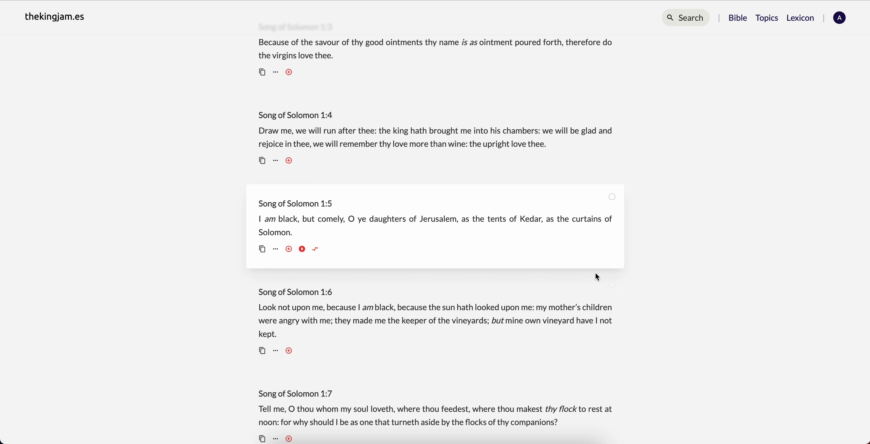
mouse_move(783, 290)
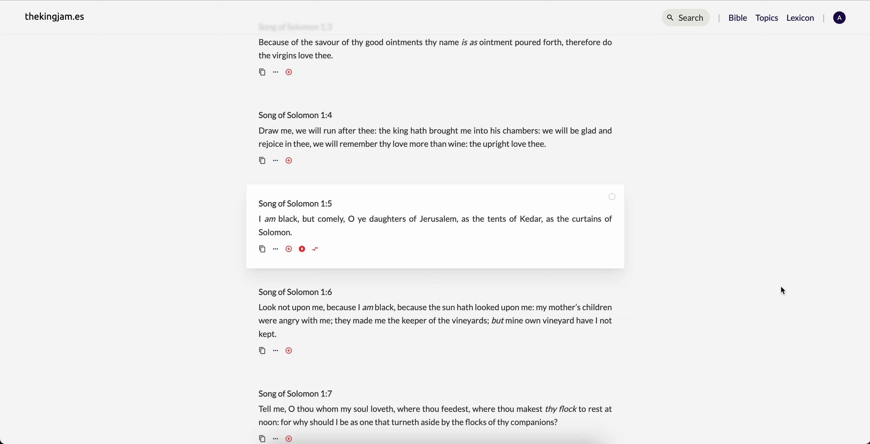
scroll("up", 3)
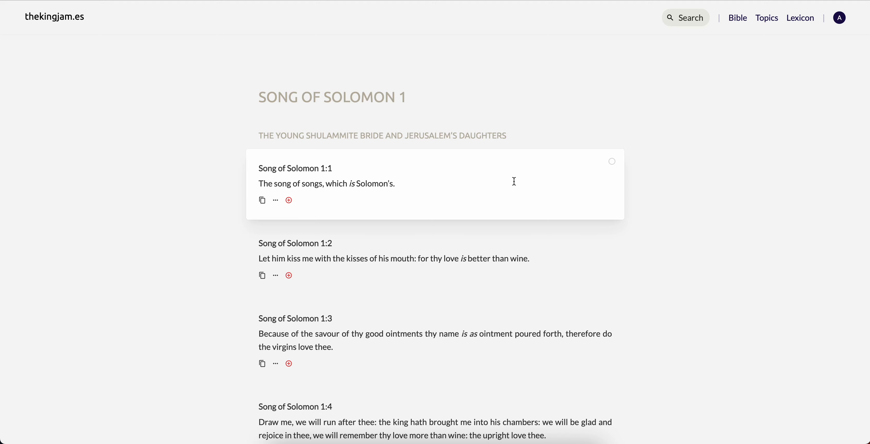
scroll("down", 3)
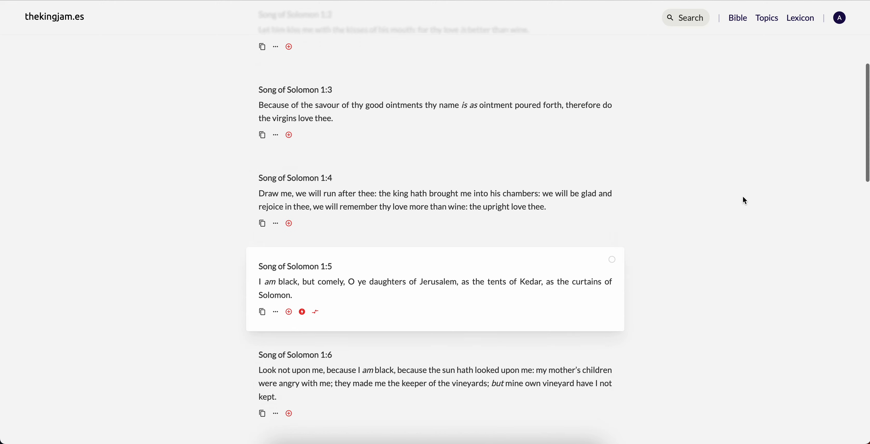
scroll("down", 3)
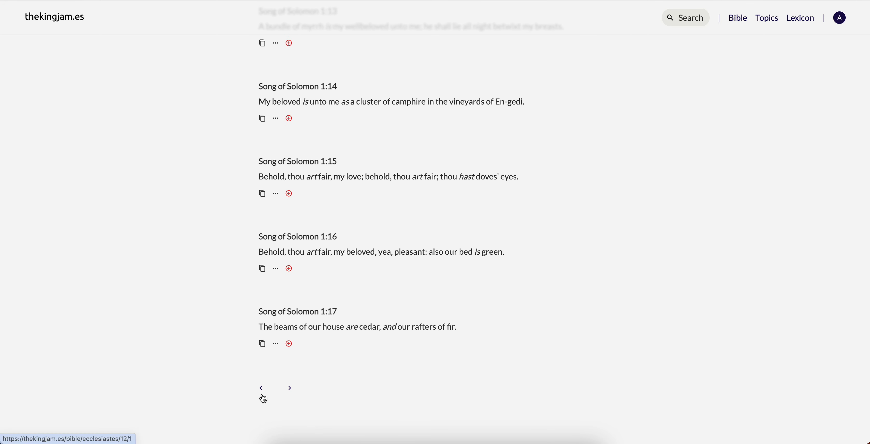
- Search for 'pro' and open the book of Proverbs from the results
left_click(685, 17)
type("p")
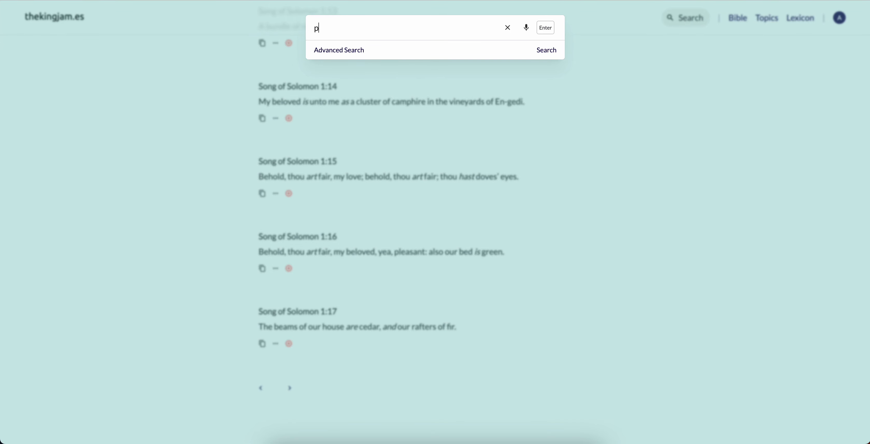
type("ro")
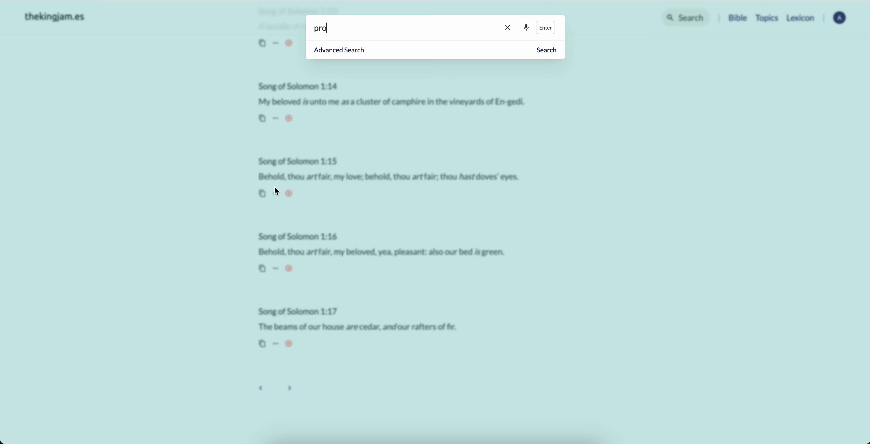
left_click(544, 27)
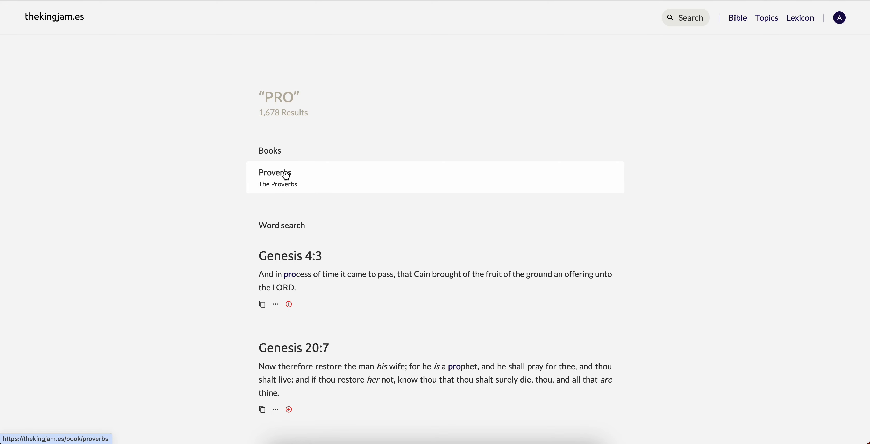
left_click(275, 172)
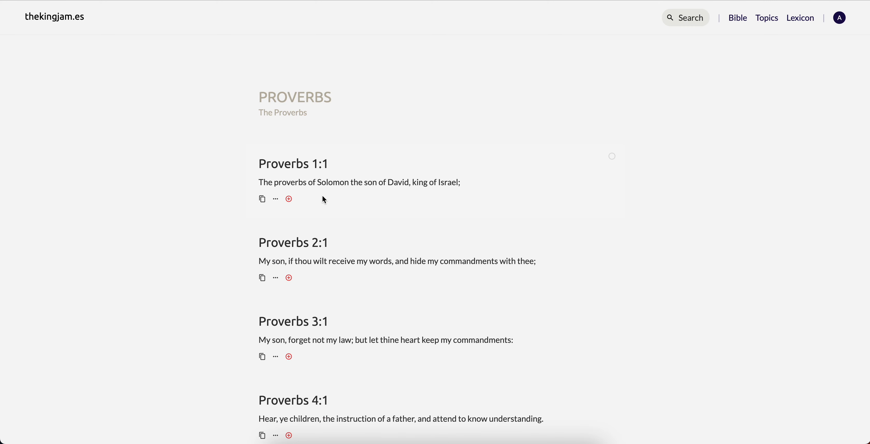
mouse_move(619, 199)
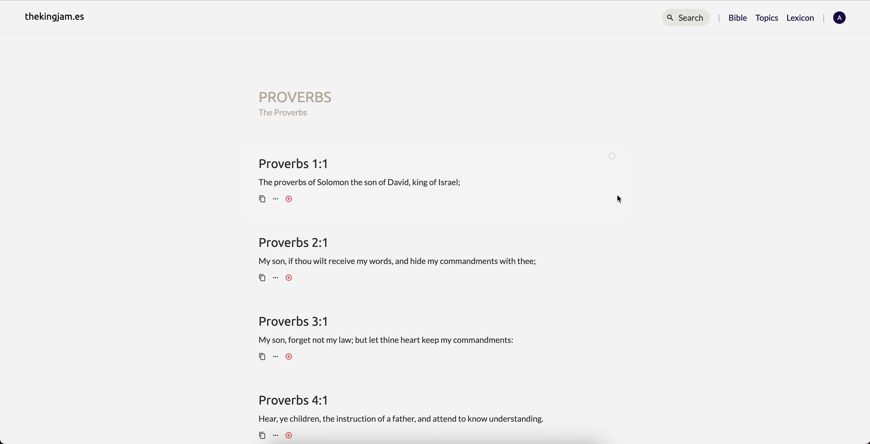
- Search for 'ecc 1', listing Ecclesiastes 1:1 and Ecclesiasticus 1:1
left_click(685, 18)
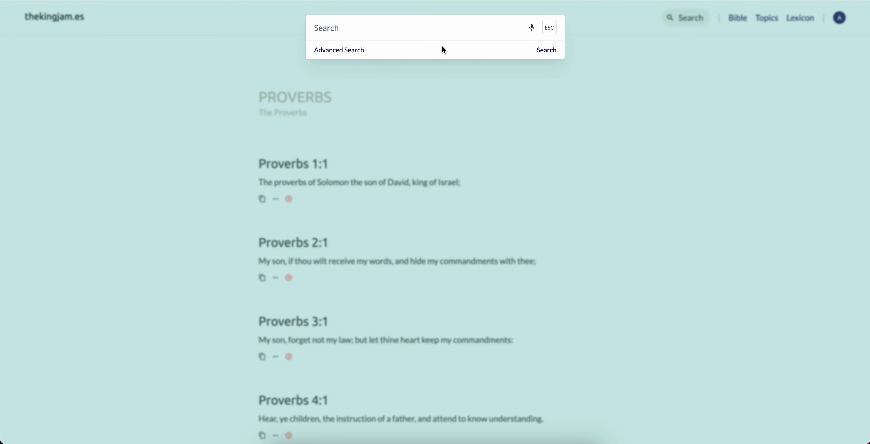
type("ecc 1")
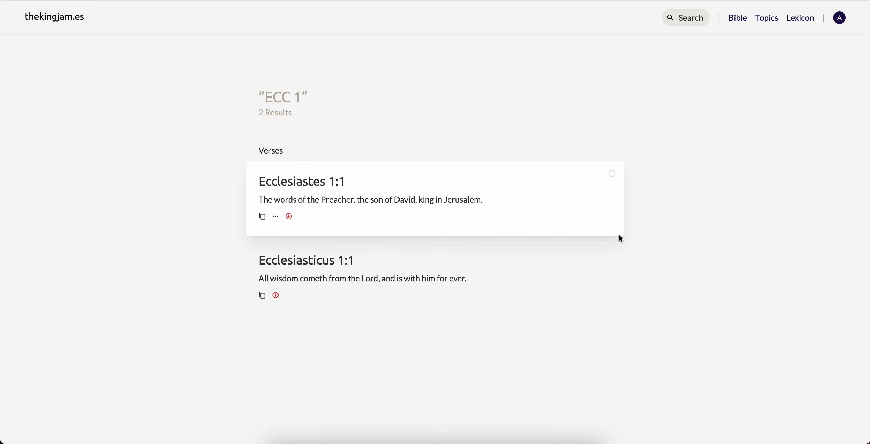
mouse_move(637, 159)
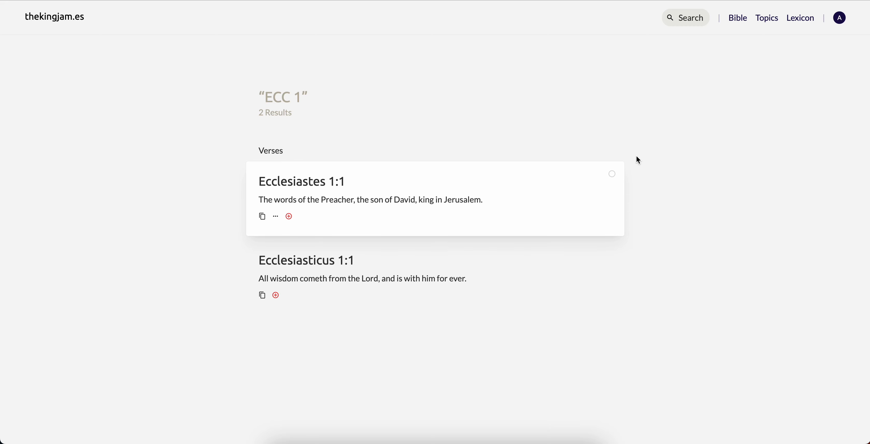
mouse_move(346, 165)
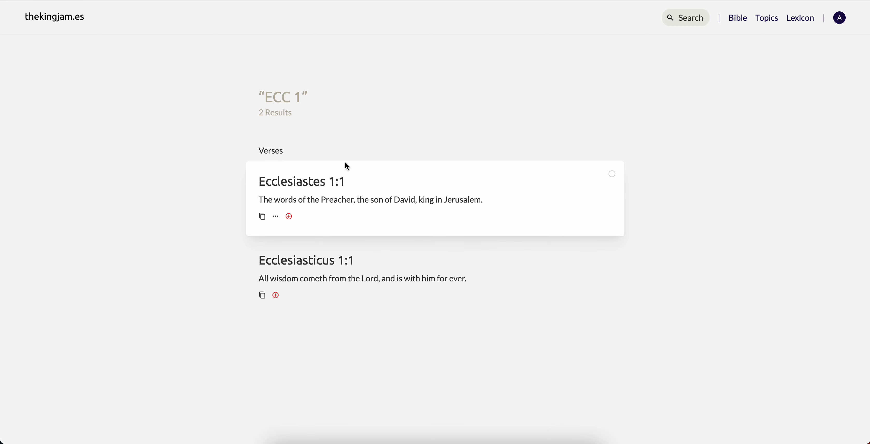
mouse_move(528, 129)
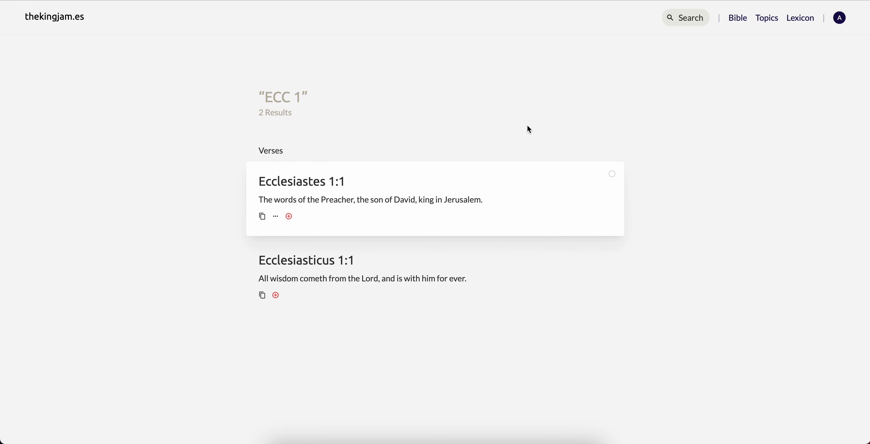
mouse_move(526, 149)
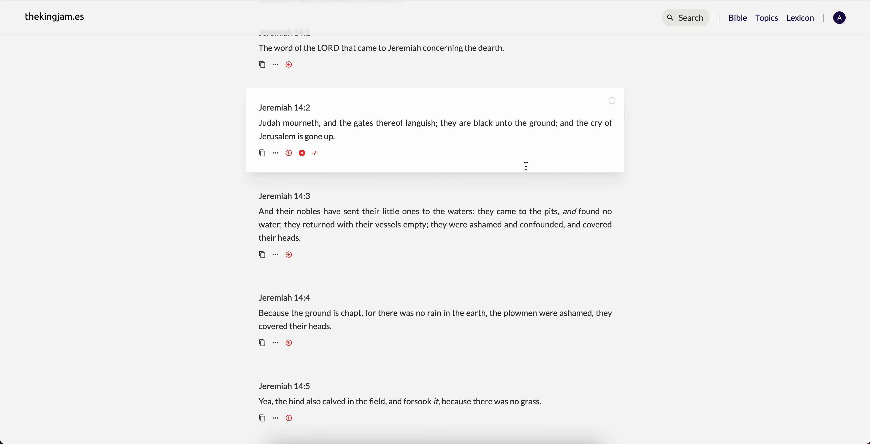
mouse_move(824, 265)
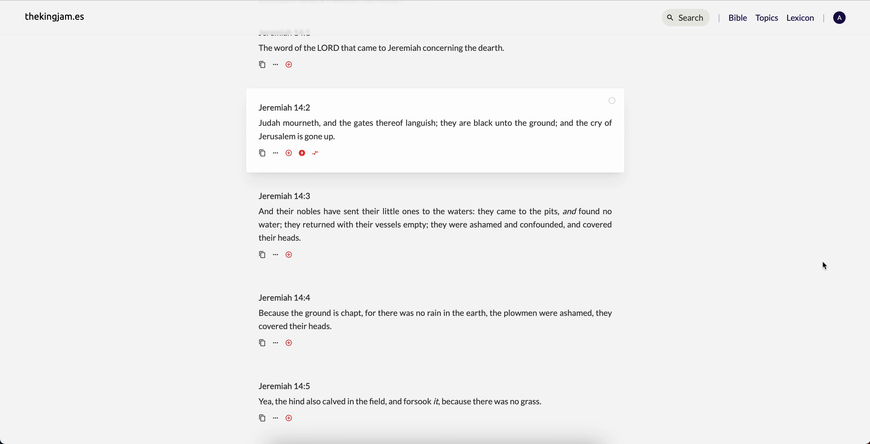
mouse_move(695, 145)
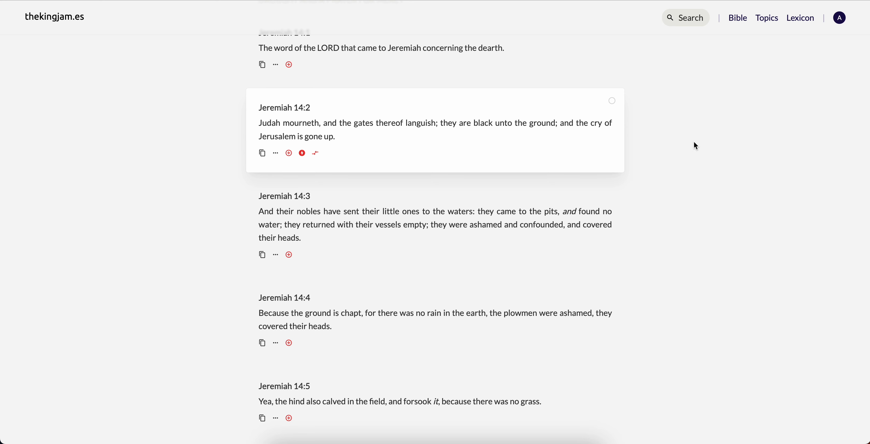
mouse_move(736, 171)
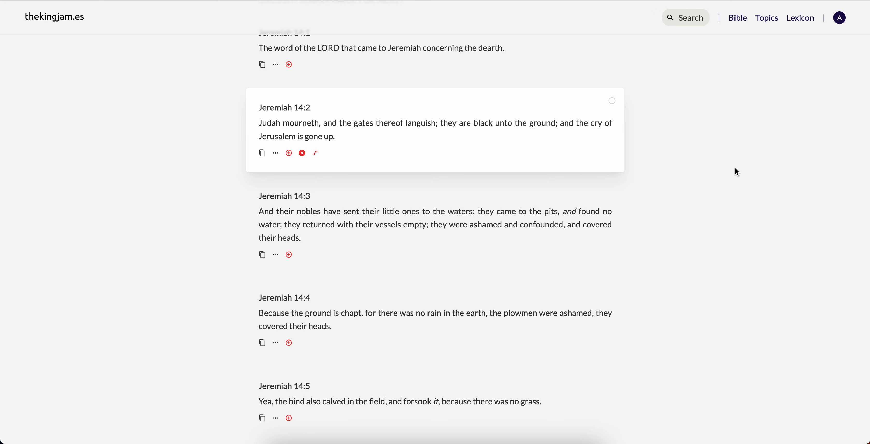
mouse_move(684, 7)
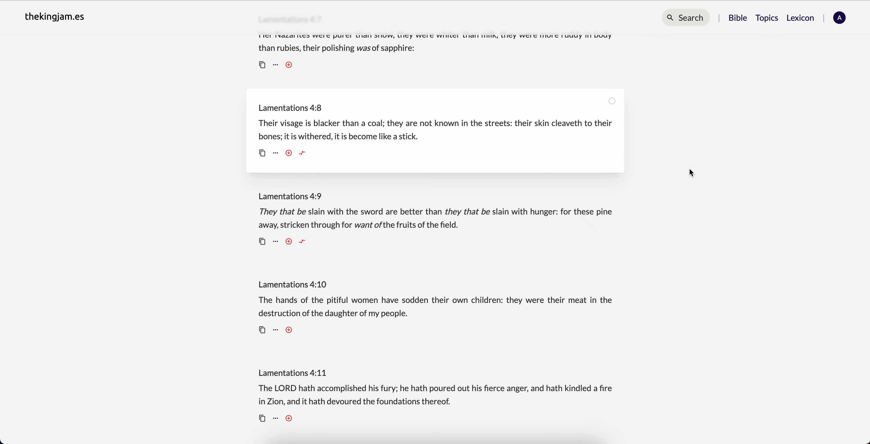
mouse_move(269, 136)
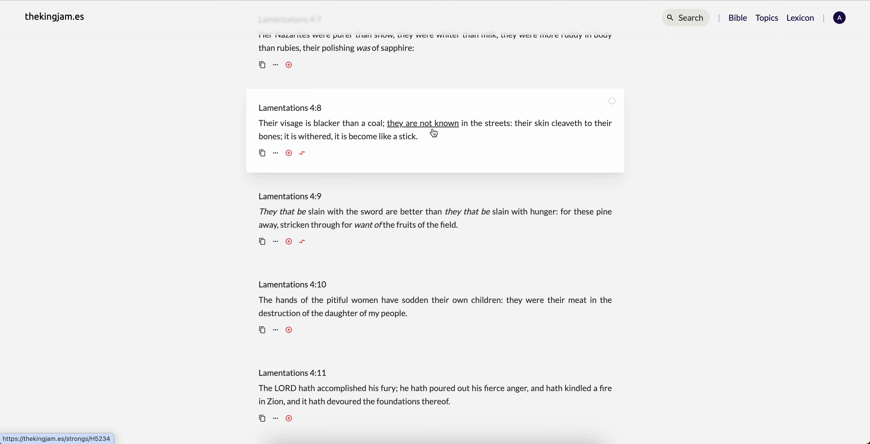
mouse_move(715, 137)
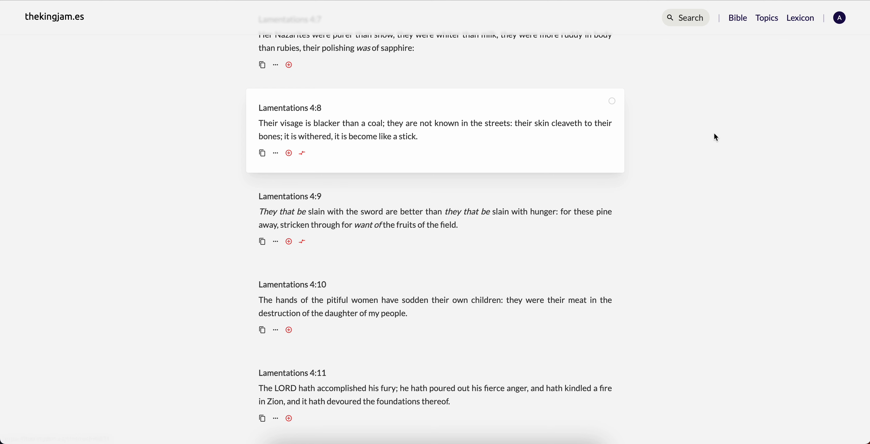